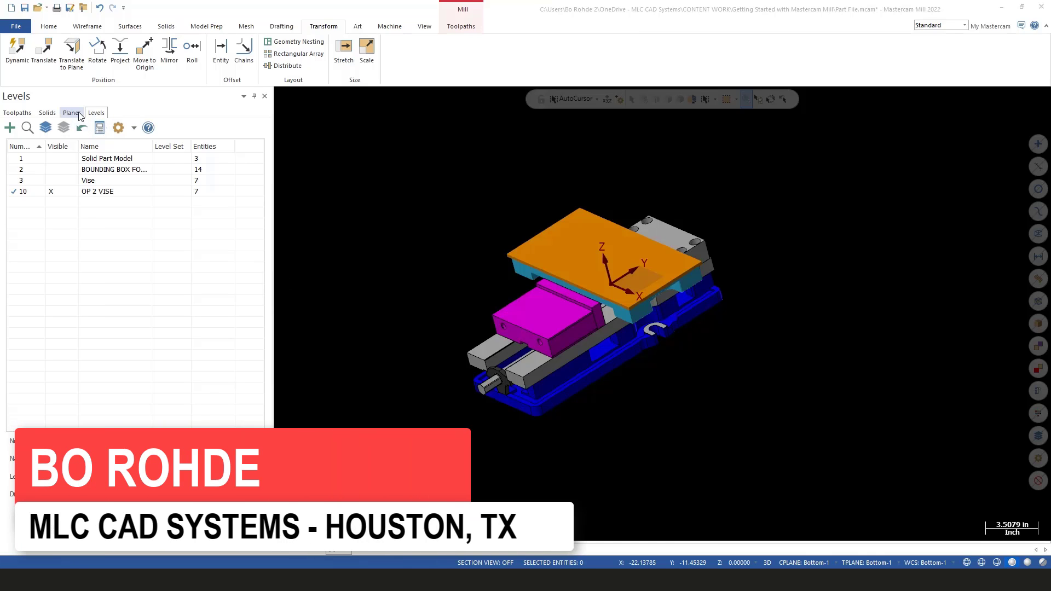
# - Rename the Bottom-1 plane in the Planes list to MY OP2
pyautogui.click(71, 113)
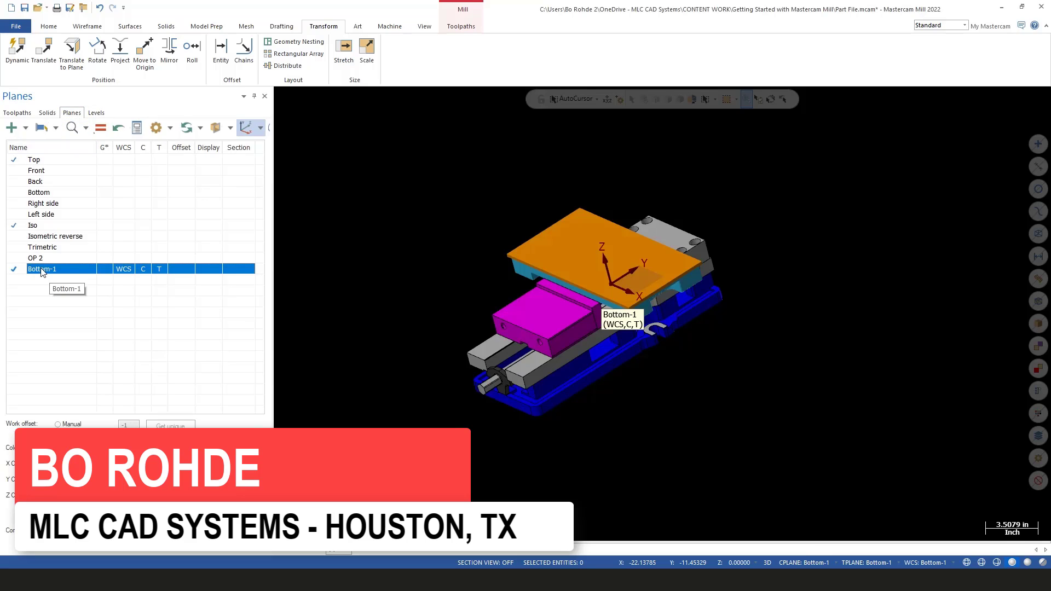
pyautogui.rightClick(43, 270)
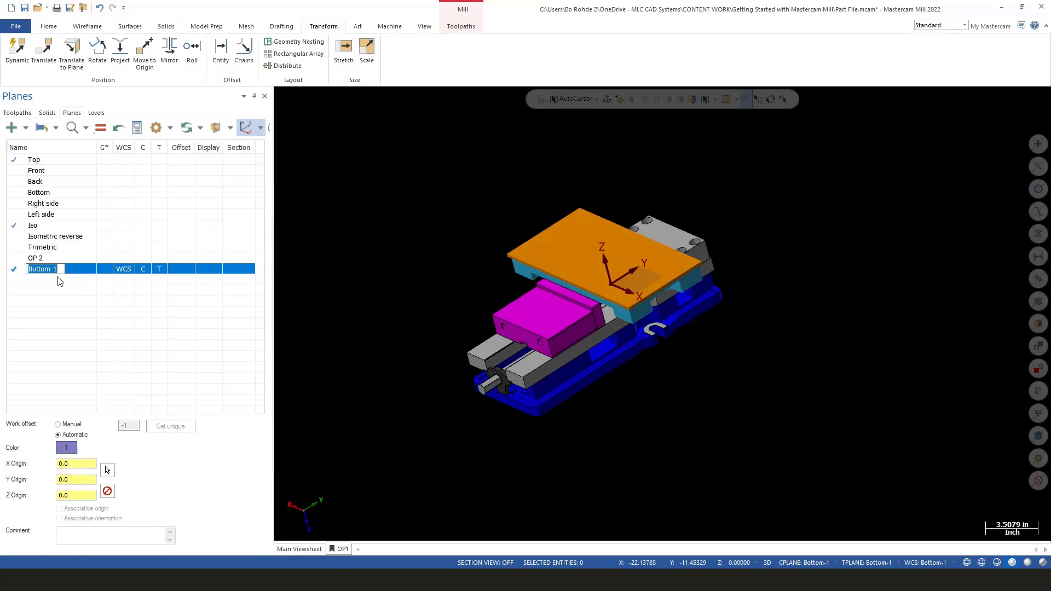
pyautogui.write('MY')
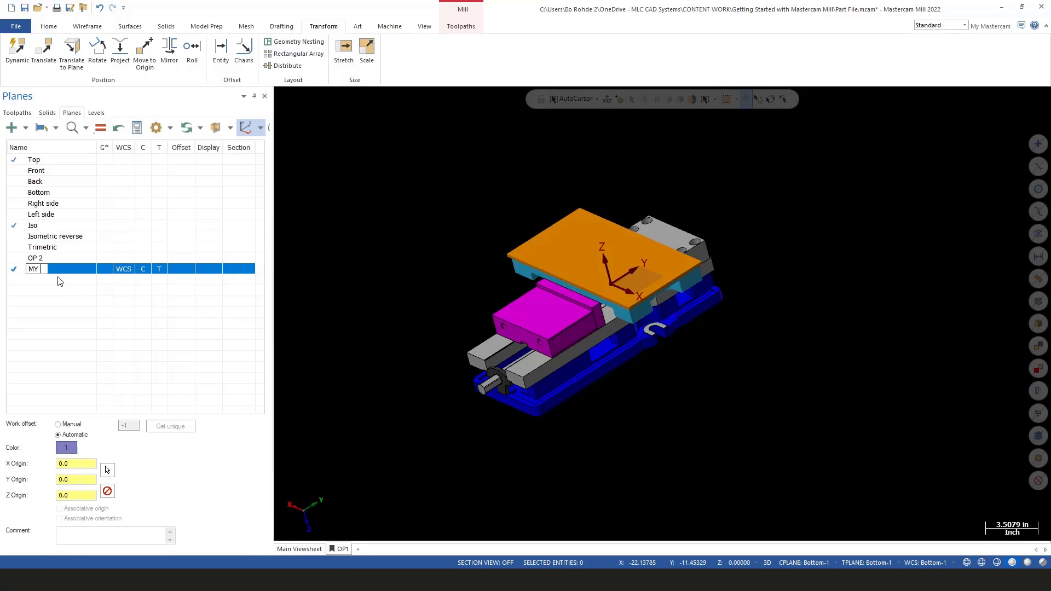
pyautogui.write('OP2')
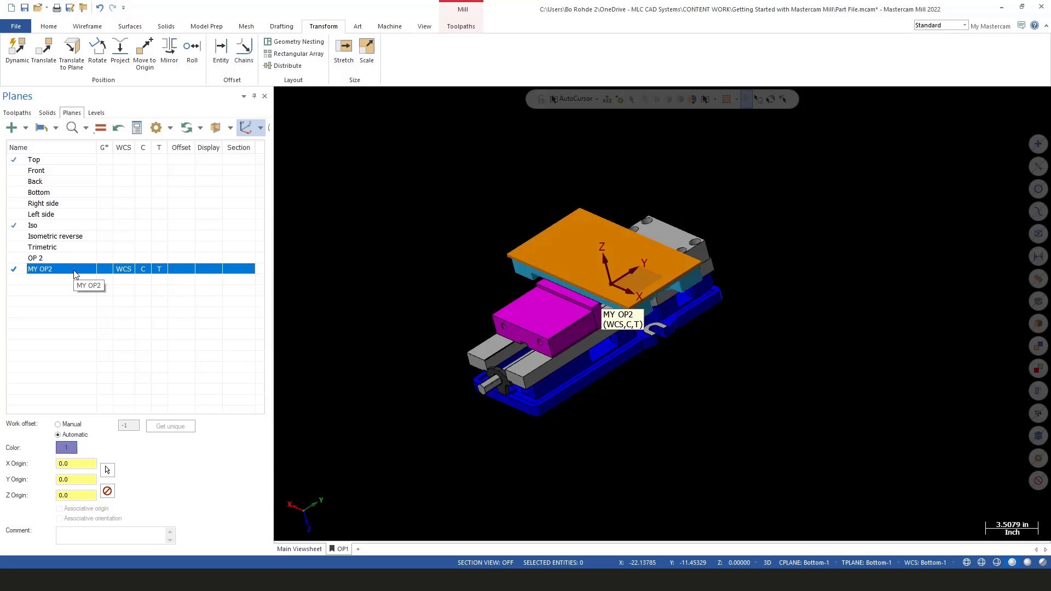
pyautogui.rightClick(41, 269)
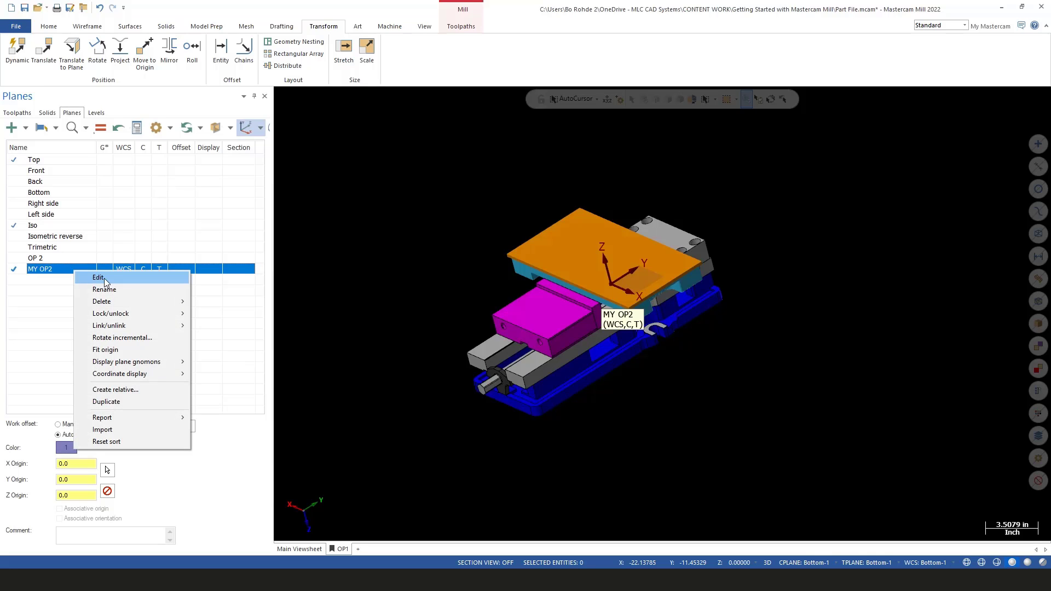
# - Edit MY OP2, show the Solid Part Model level, and move the origin to Z 1.875 on the part top
pyautogui.click(99, 277)
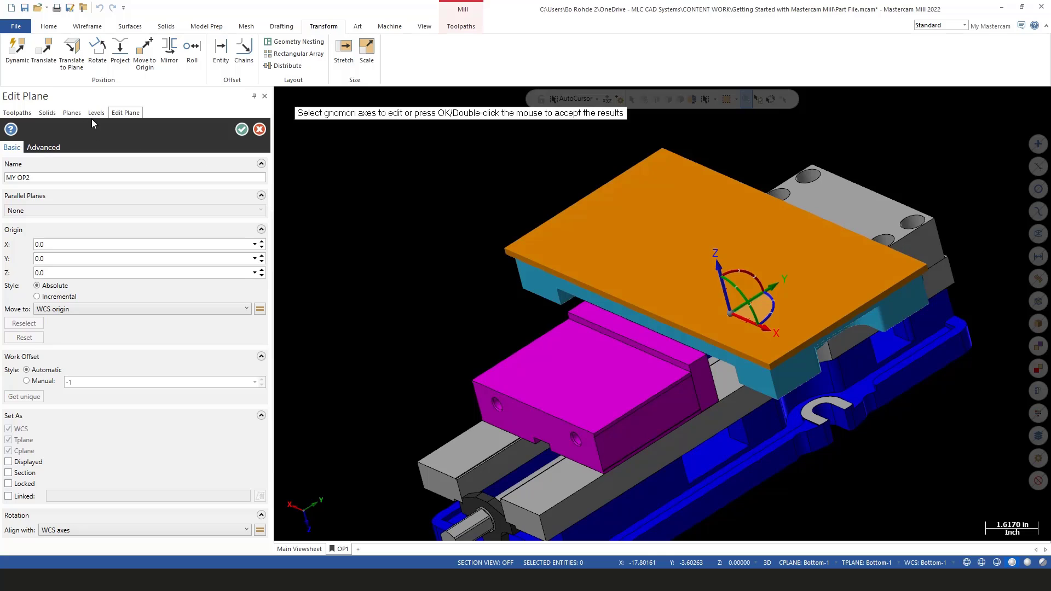
pyautogui.click(96, 113)
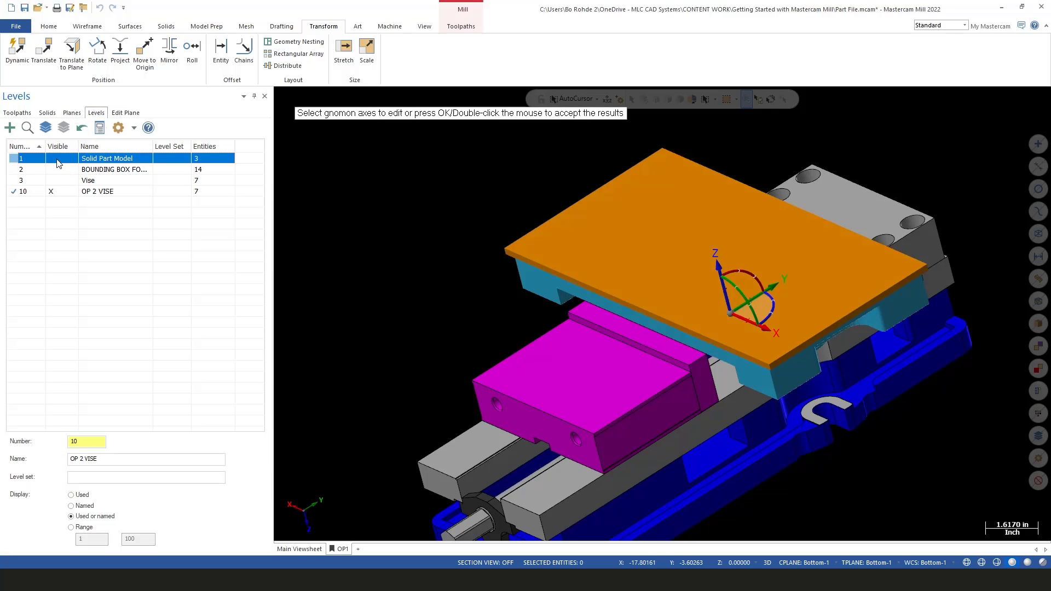
pyautogui.click(52, 158)
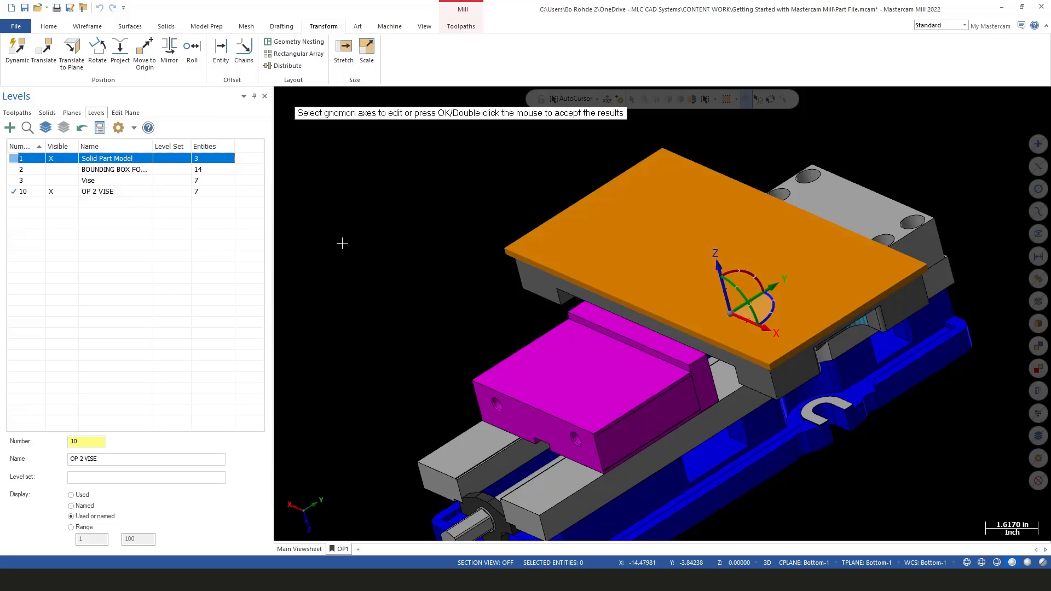
pyautogui.moveTo(575, 281)
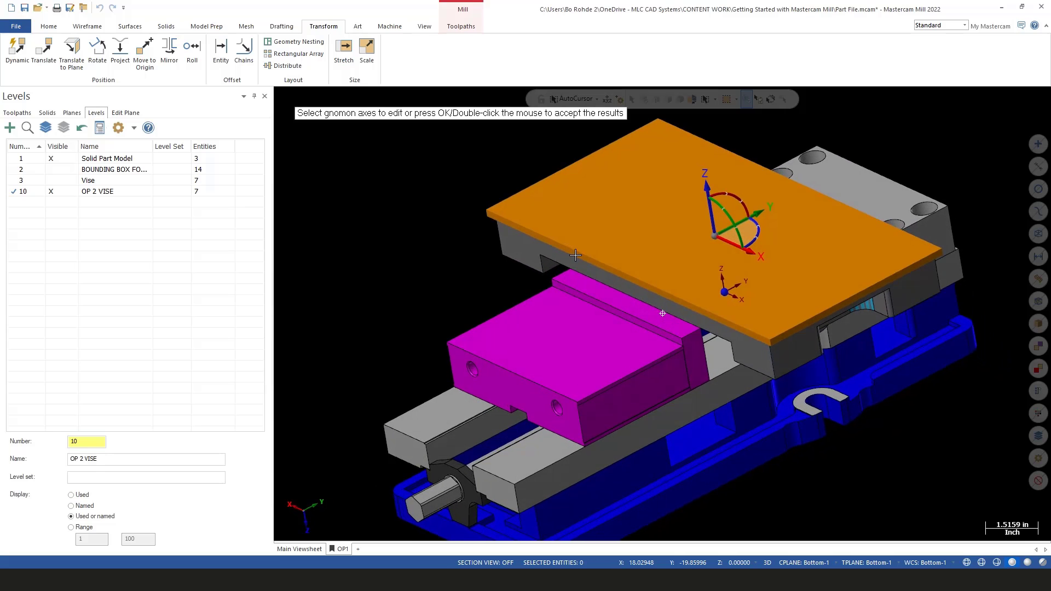
pyautogui.click(71, 112)
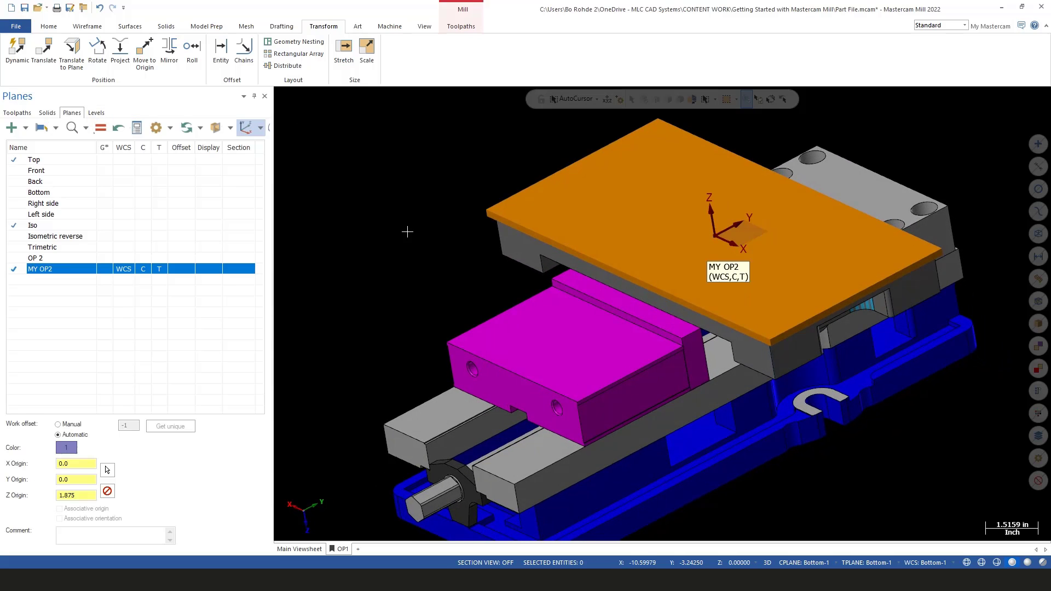
pyautogui.moveTo(676, 240)
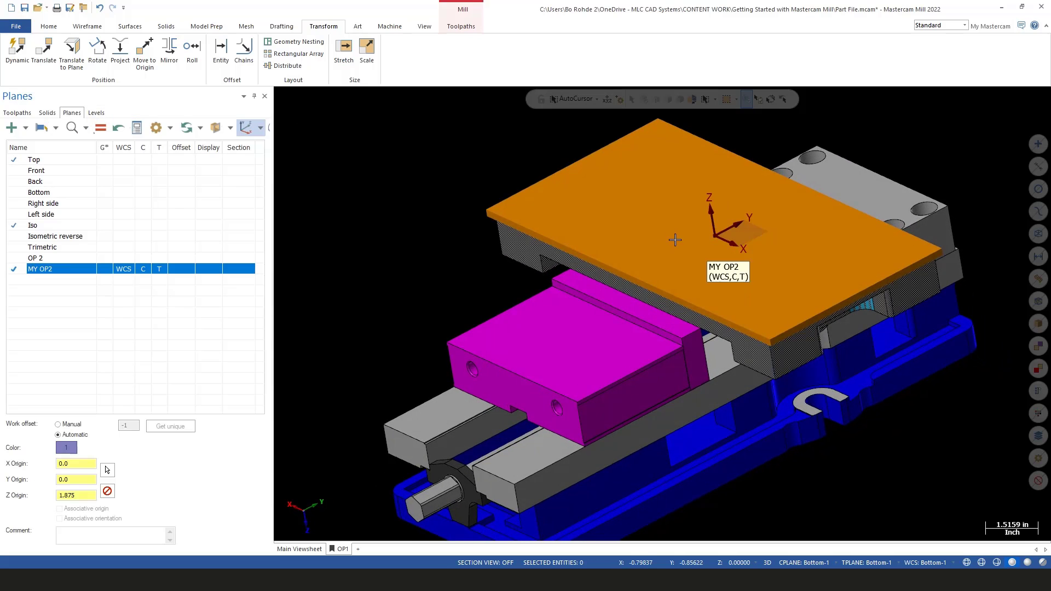
pyautogui.moveTo(25, 8)
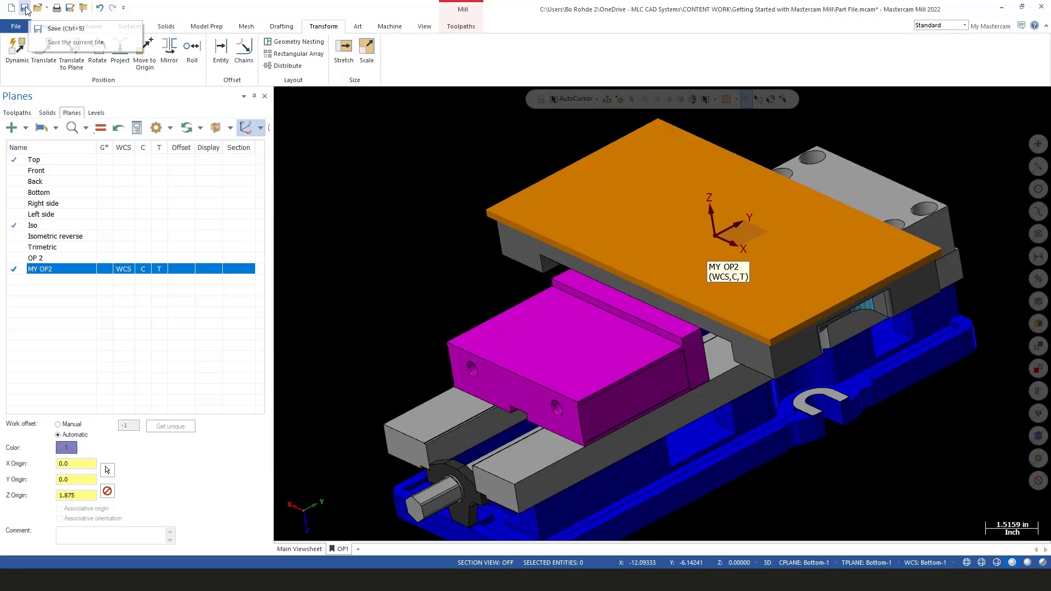
pyautogui.moveTo(324, 247)
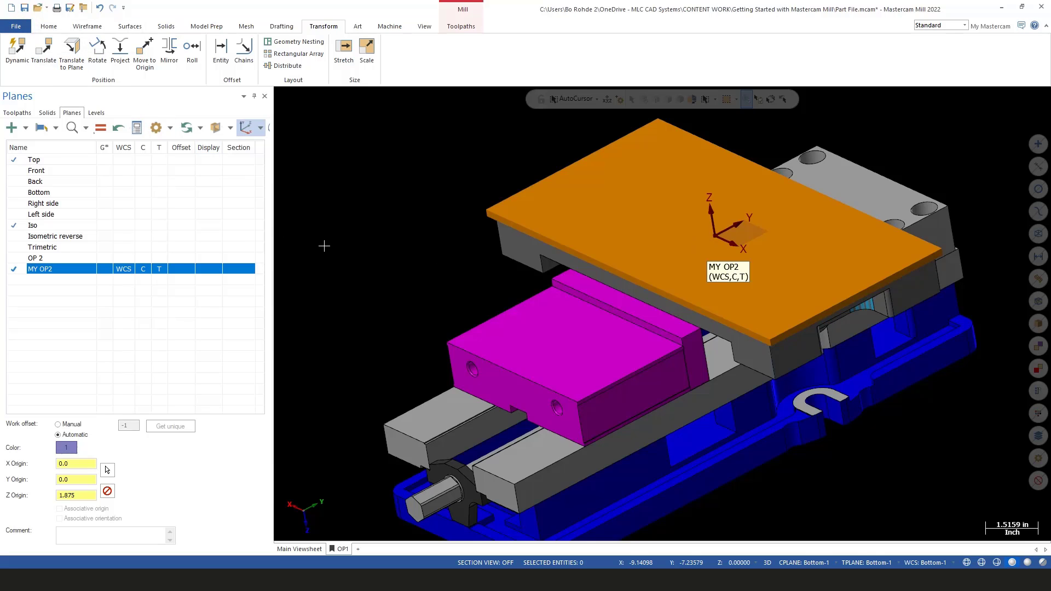
pyautogui.moveTo(271, 237)
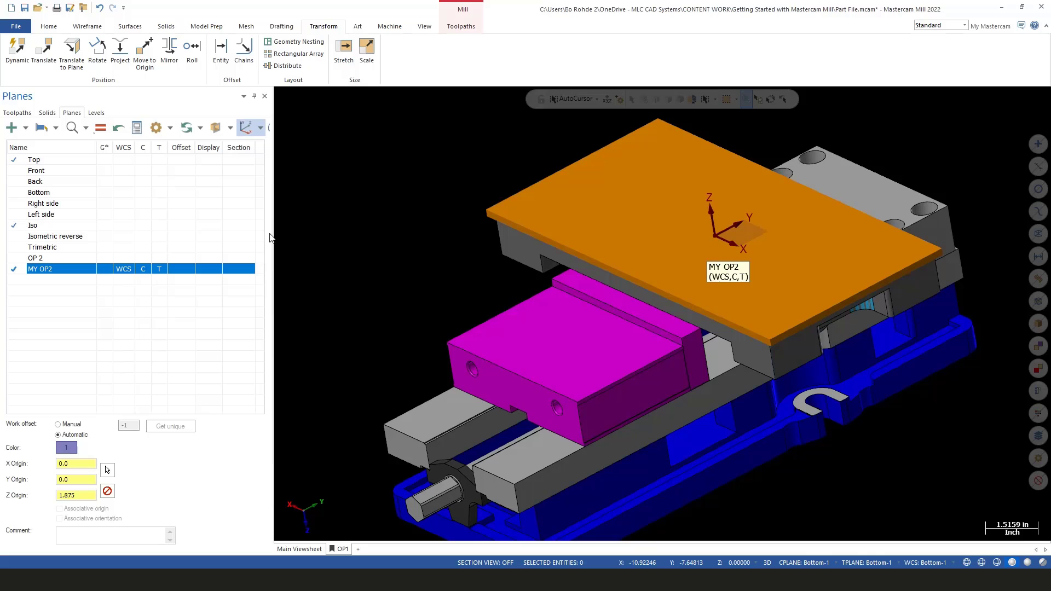
pyautogui.moveTo(16, 113)
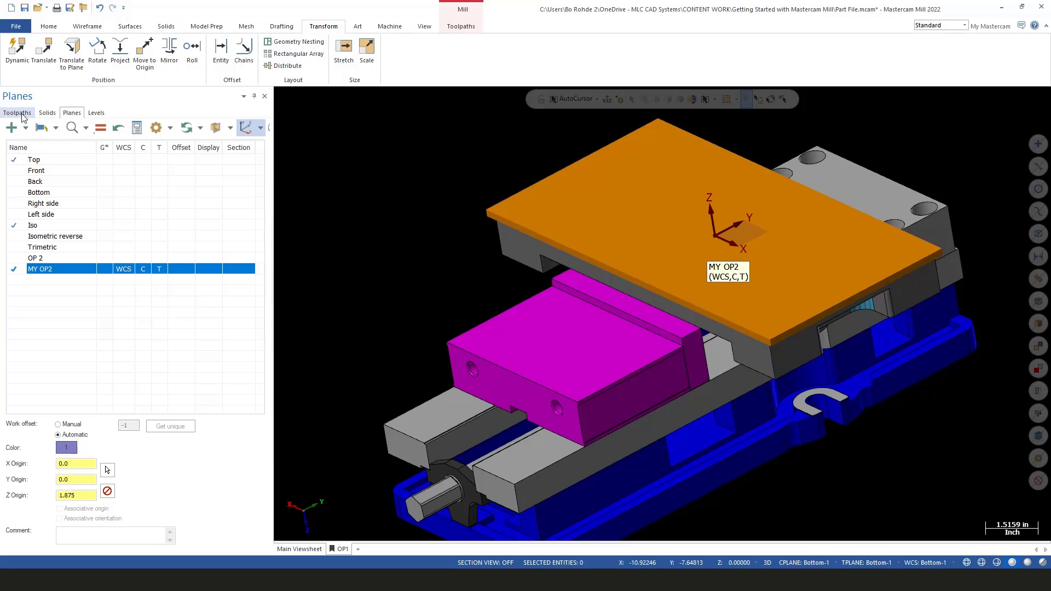
# - Create a new Toolpath Group-2 under Machine Group-1 in the Toolpaths manager
pyautogui.click(17, 112)
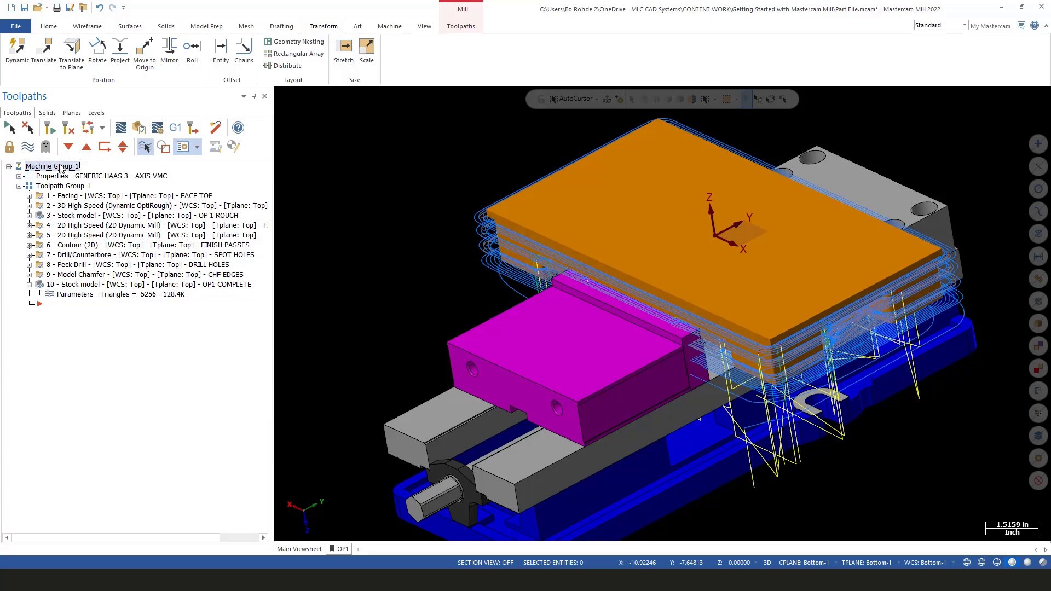
pyautogui.rightClick(52, 165)
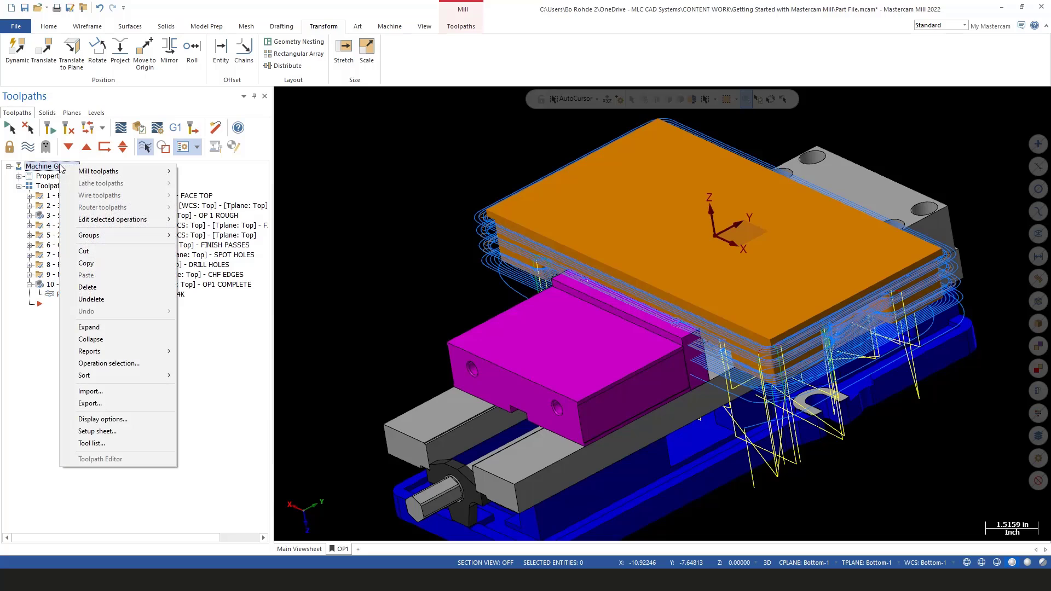
pyautogui.moveTo(107, 235)
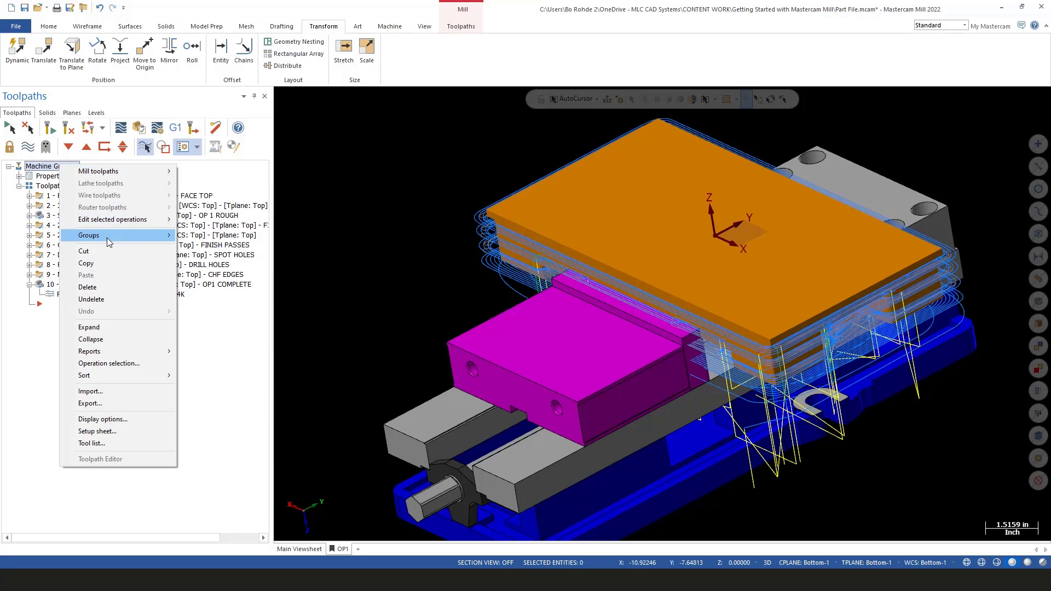
pyautogui.moveTo(106, 236)
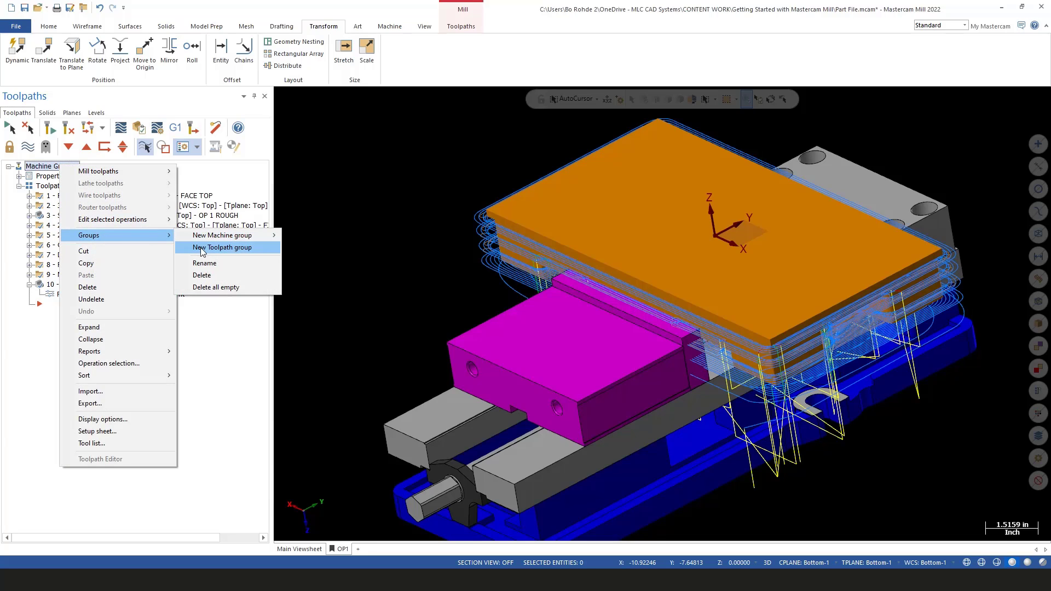
pyautogui.click(225, 248)
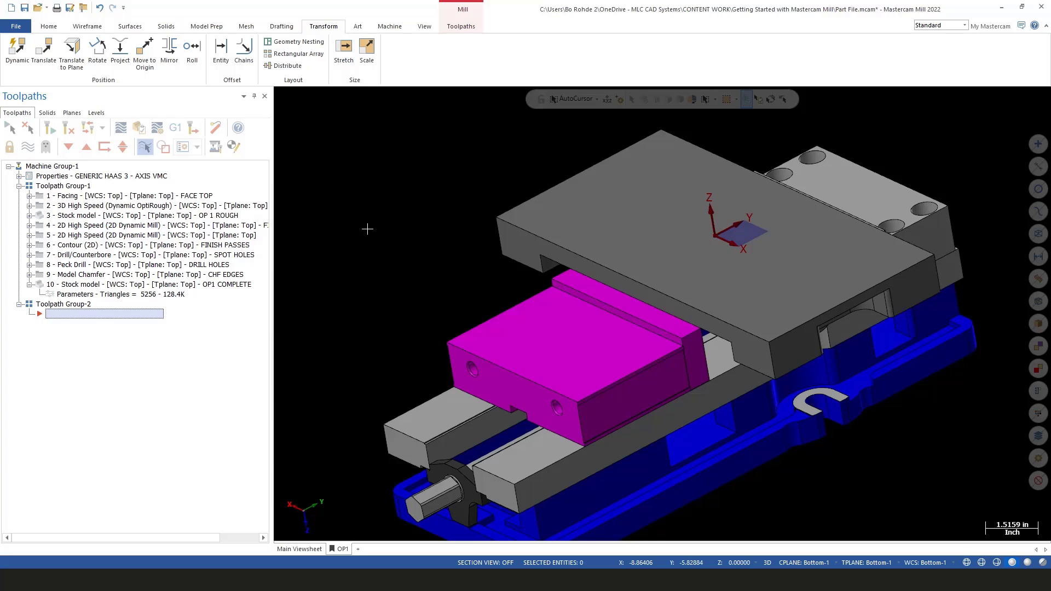
# - Start a Face toolpath using wireframe chaining and the defined stock boundary
pyautogui.click(461, 26)
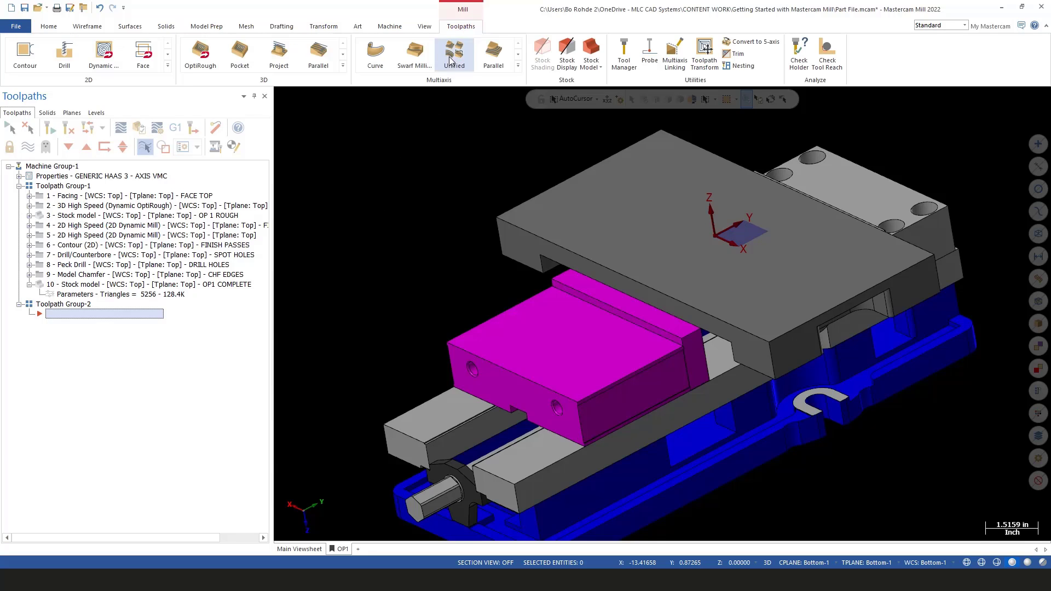
pyautogui.click(143, 53)
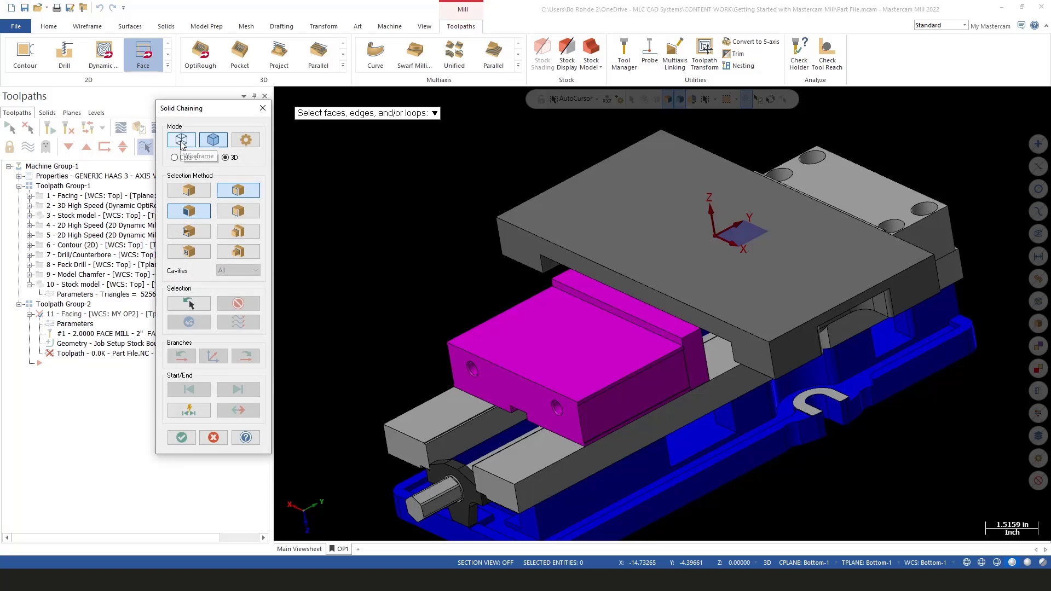
pyautogui.click(174, 156)
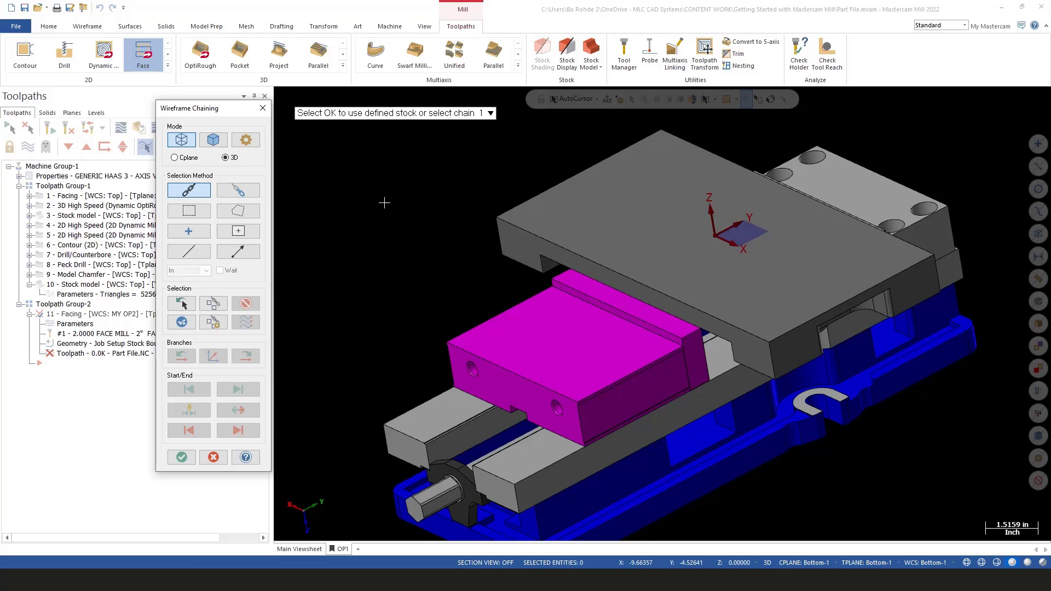
pyautogui.moveTo(298, 455)
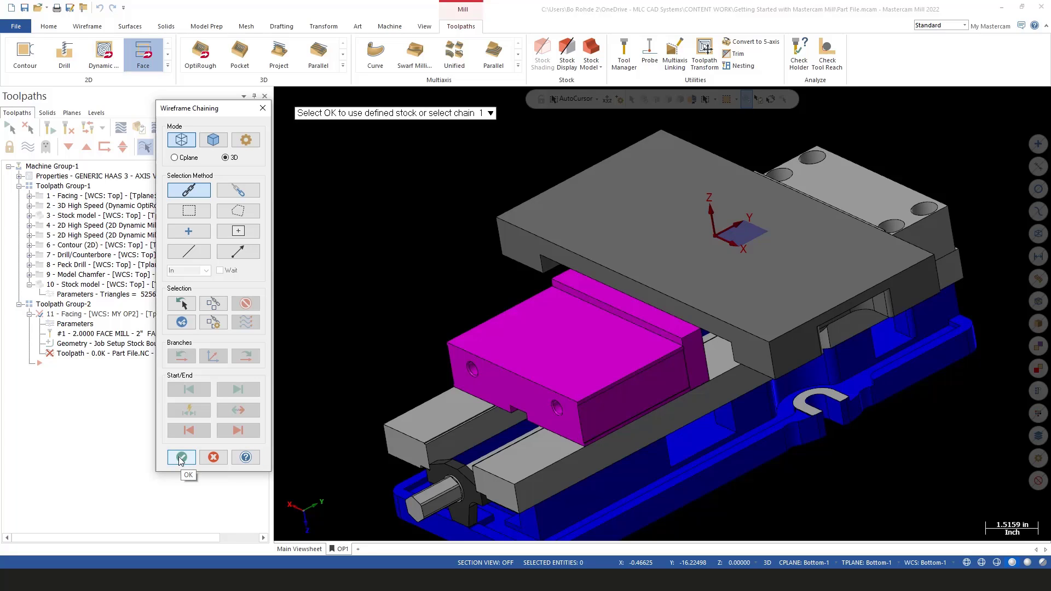
pyautogui.click(181, 457)
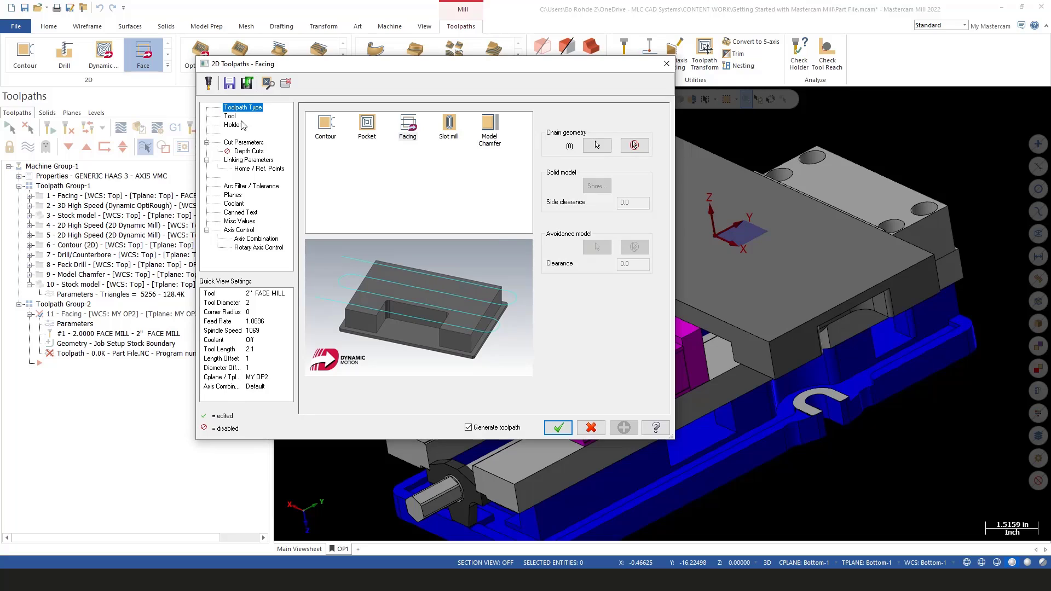
# - Keep the 2" FACE MILL and set the tool comment to FACE OP2
pyautogui.click(229, 115)
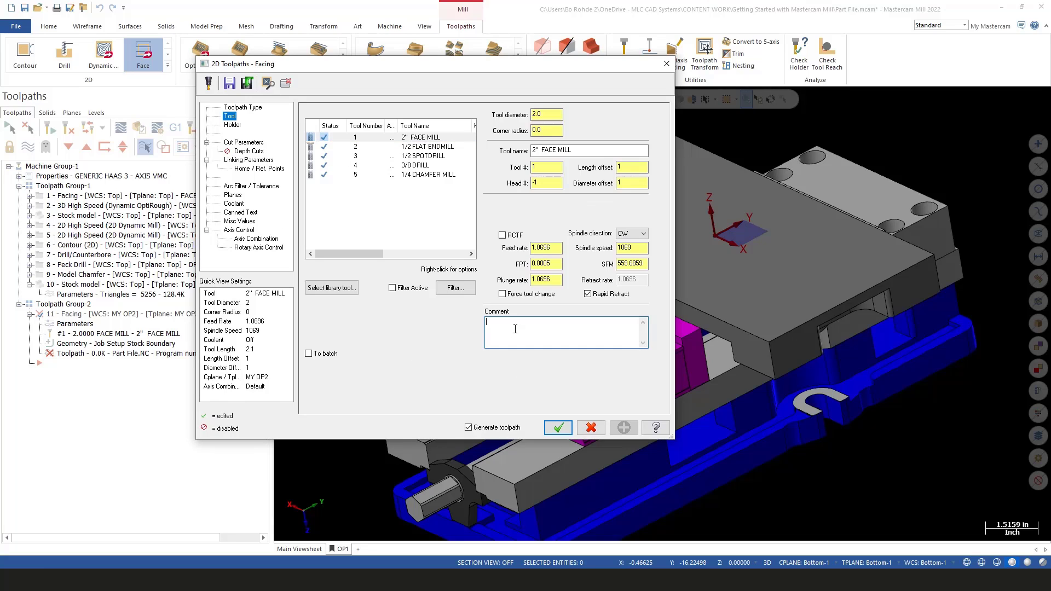
pyautogui.write('FACE')
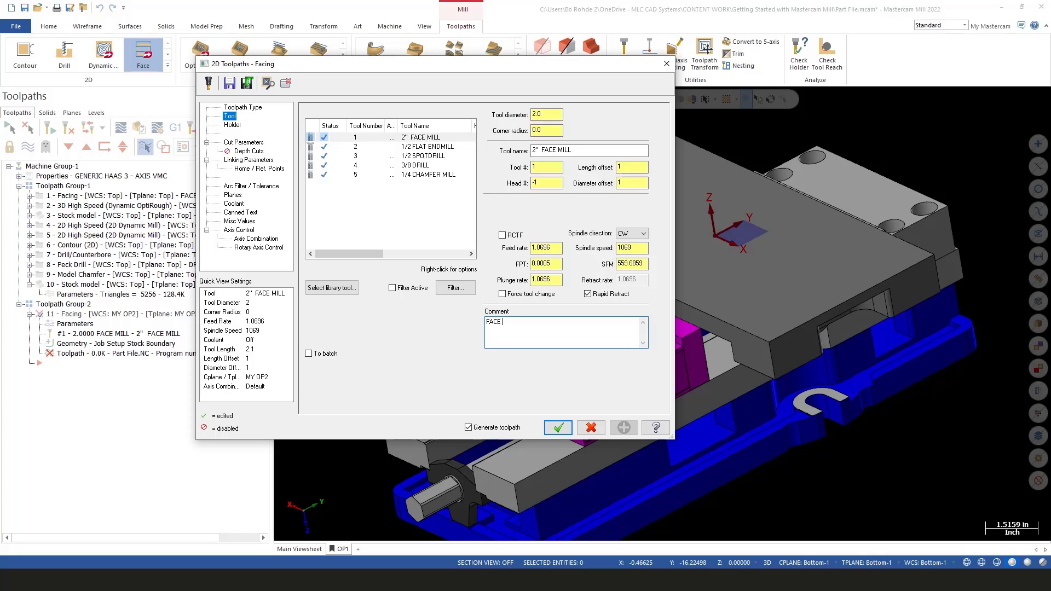
pyautogui.write('OP2')
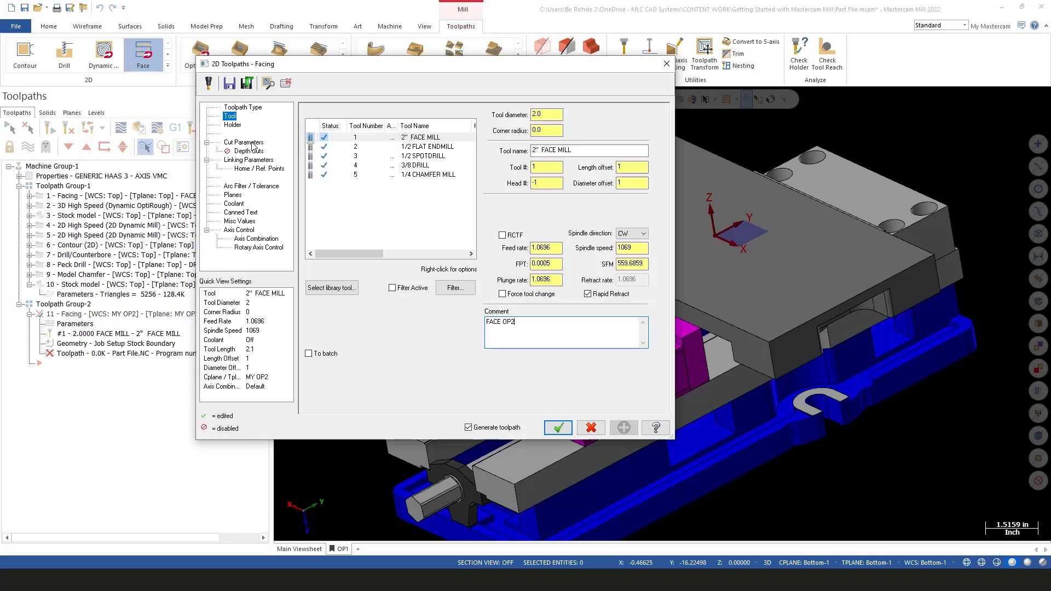
pyautogui.click(243, 142)
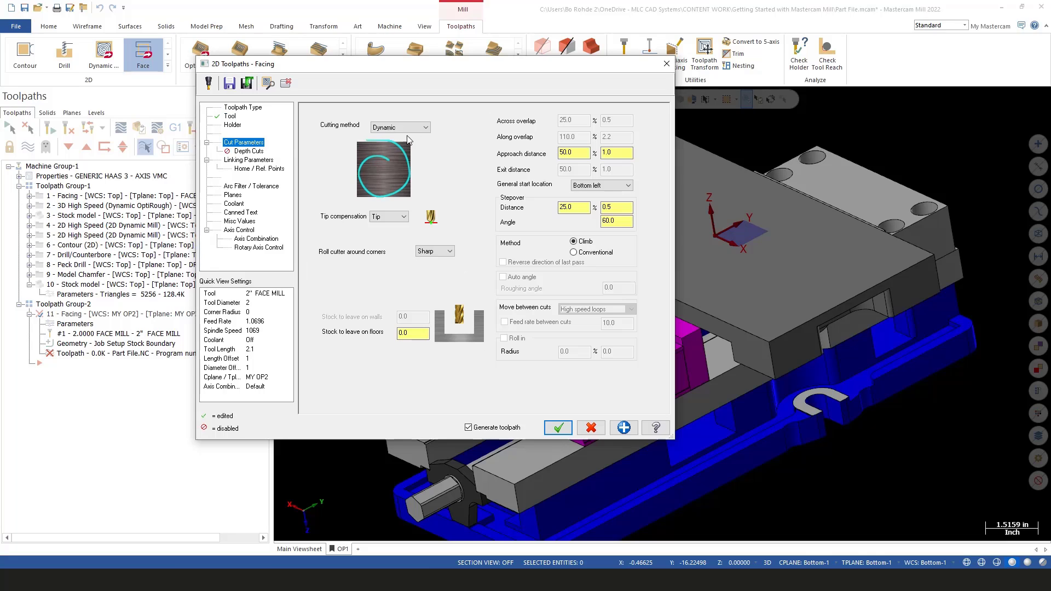
# - Change the facing cutting method from Dynamic to Zigzag
pyautogui.click(399, 127)
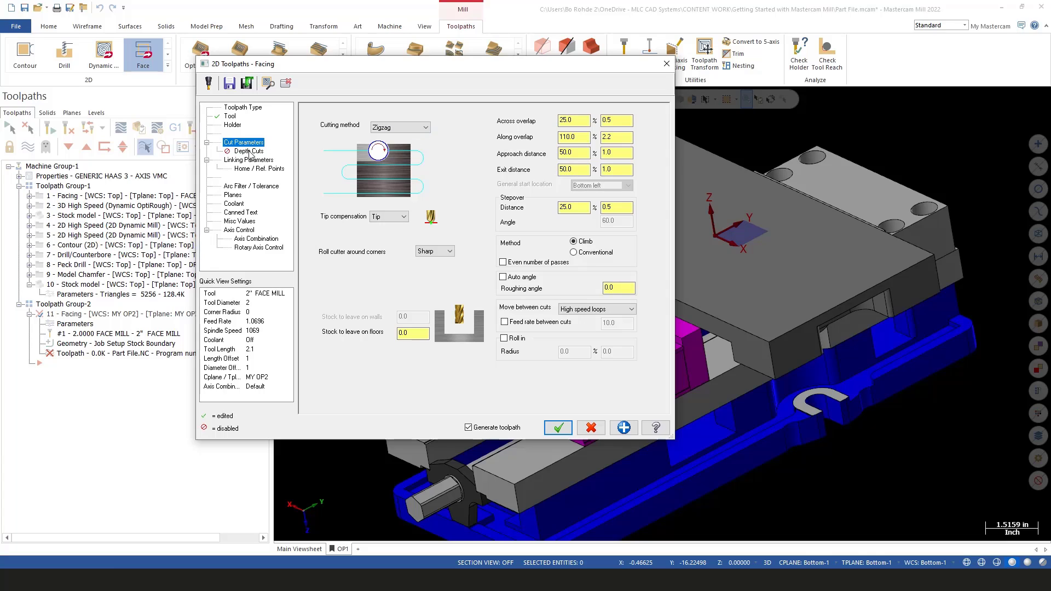
pyautogui.click(249, 151)
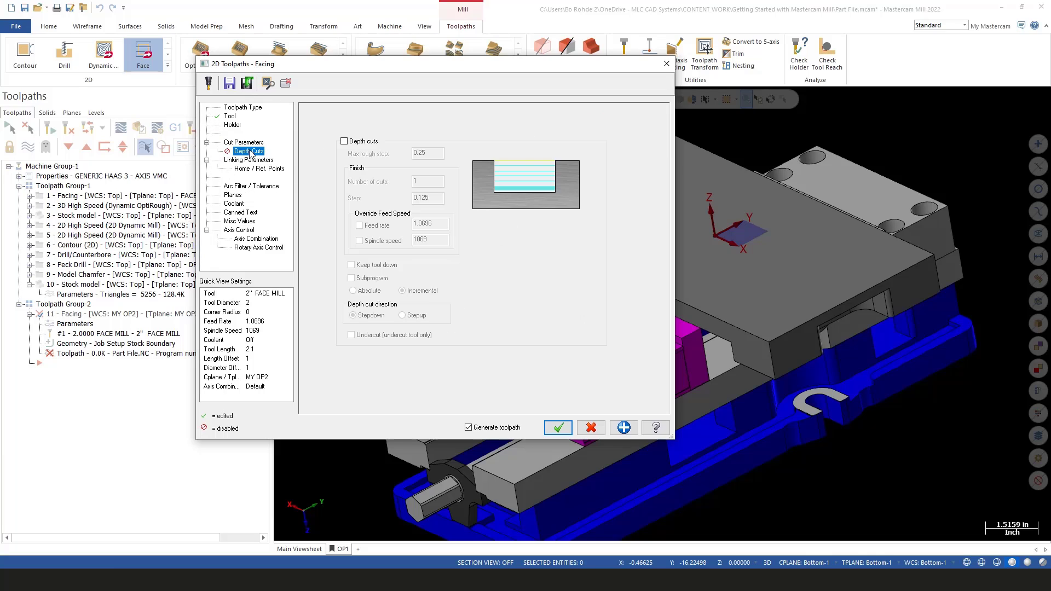
# - Enable depth cuts with 0.1125 max rough step and .01 finish step
pyautogui.click(345, 141)
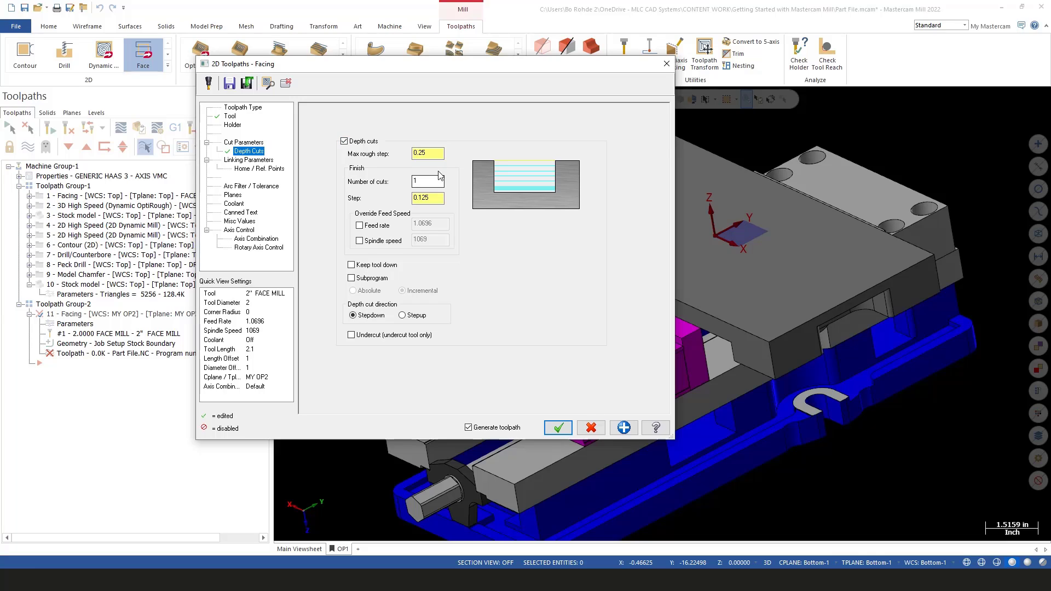
pyautogui.click(427, 153)
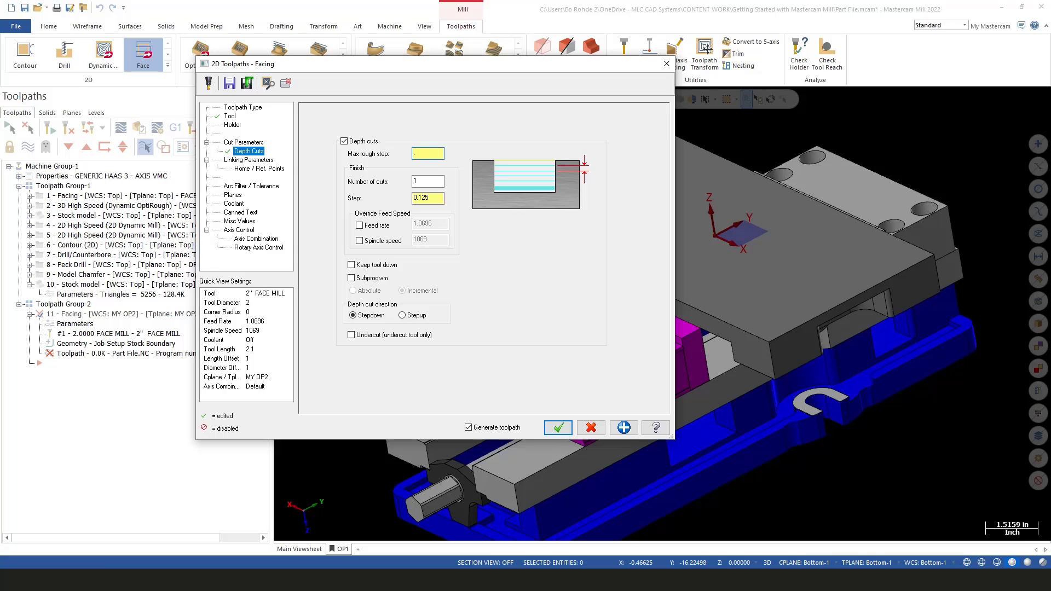
pyautogui.write('.225')
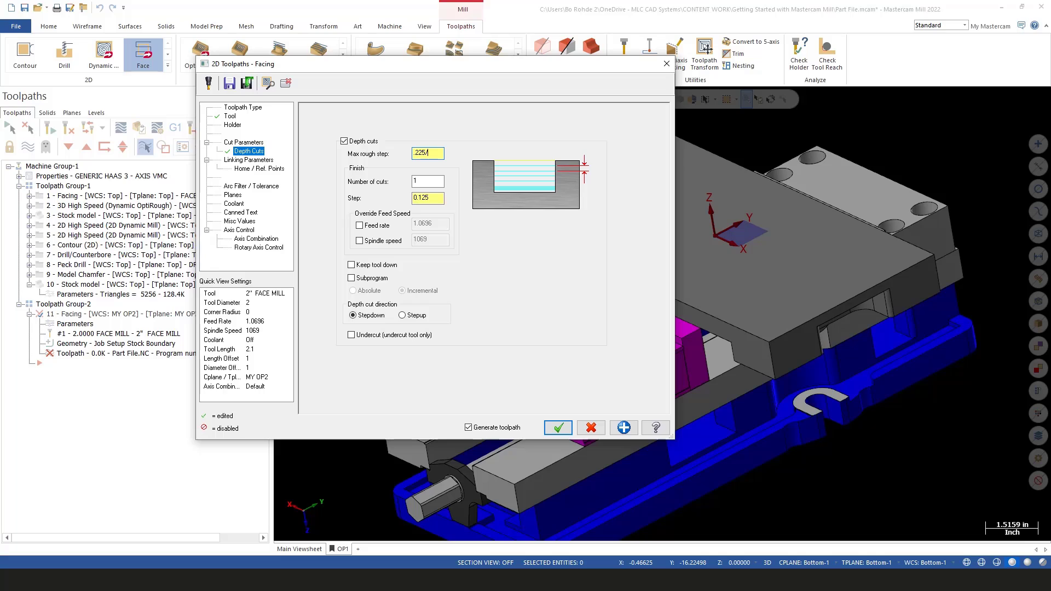
pyautogui.write('0.1125')
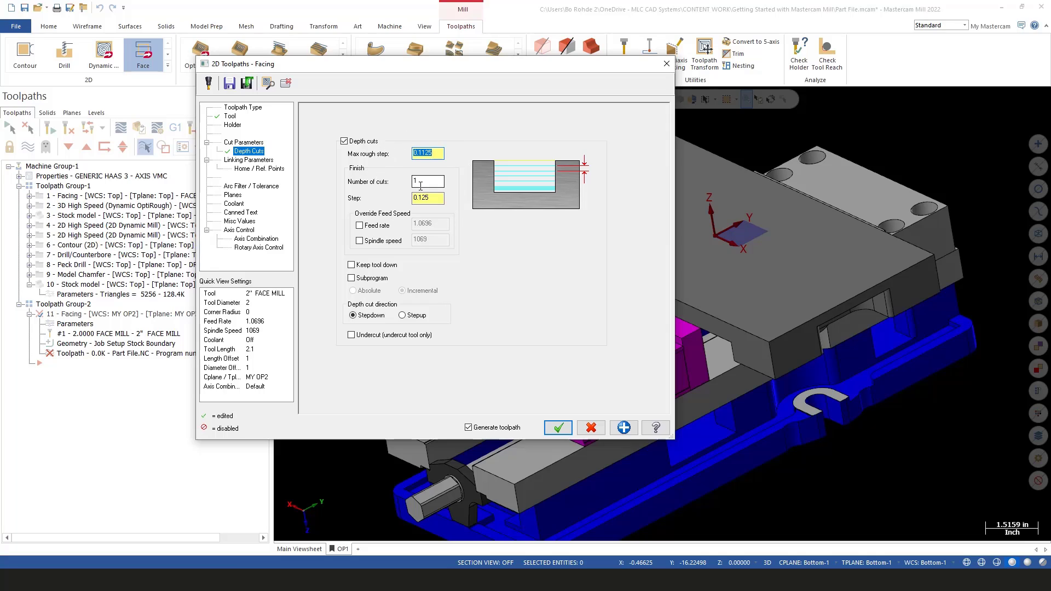
pyautogui.click(427, 199)
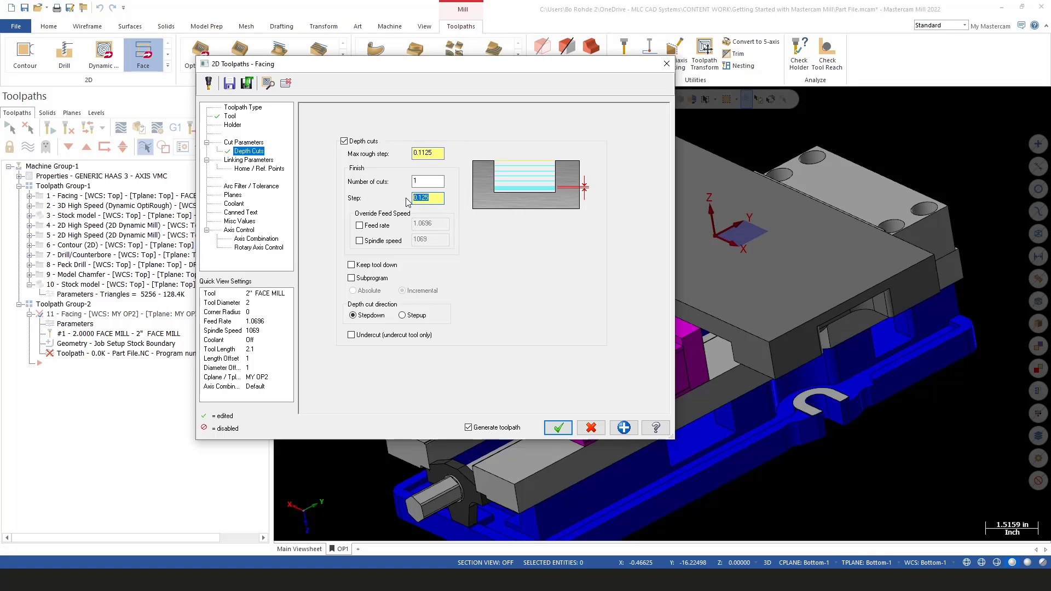
pyautogui.click(427, 198)
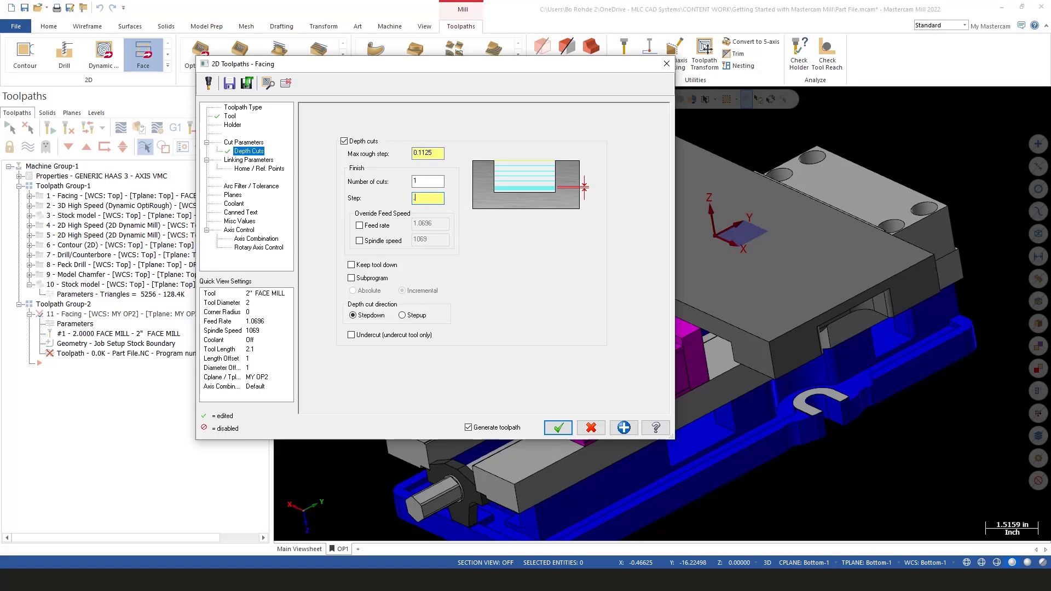
pyautogui.write('.01')
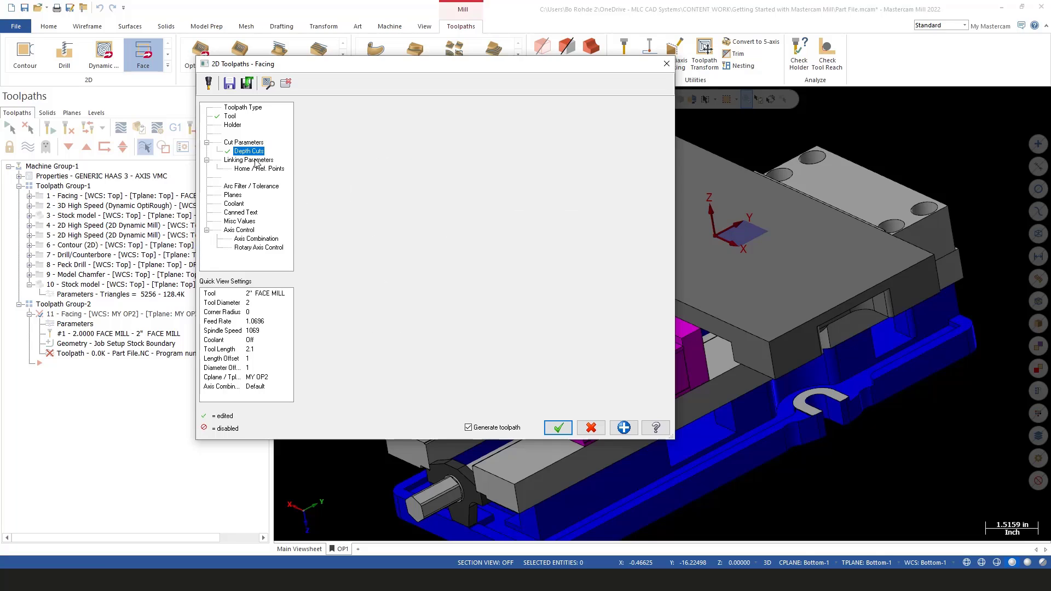
# - Set top of stock 0.225 from the stock corner, depth 0, and generate the zigzag facing passes
pyautogui.click(249, 159)
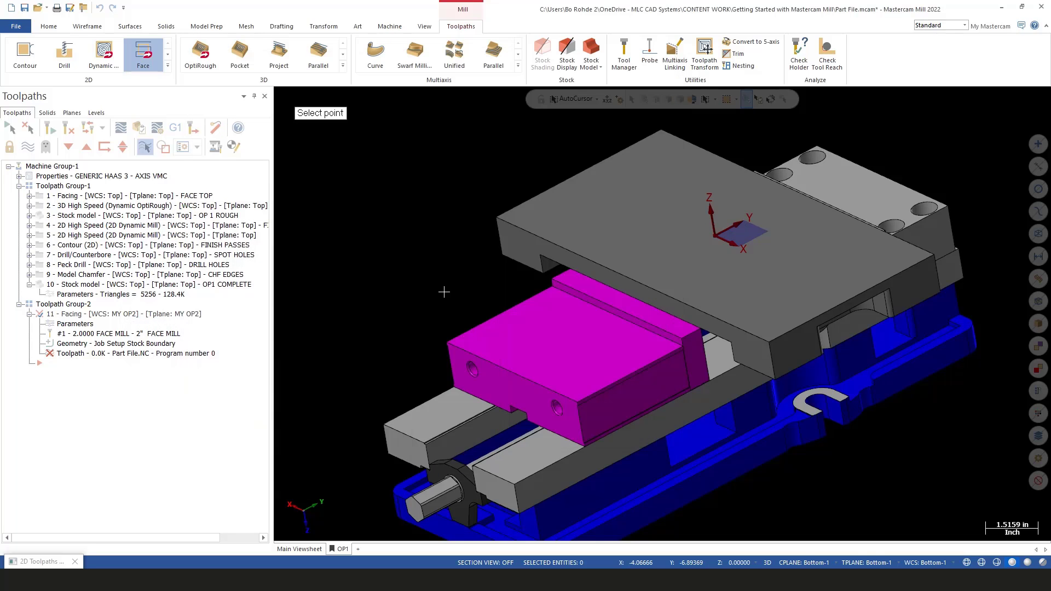
pyautogui.click(97, 113)
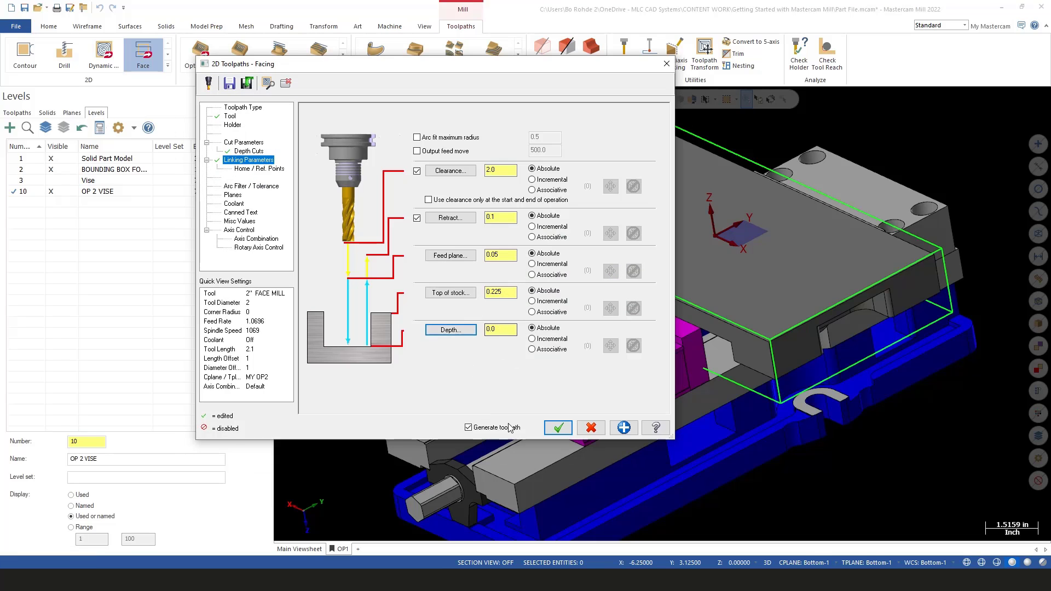
pyautogui.click(557, 428)
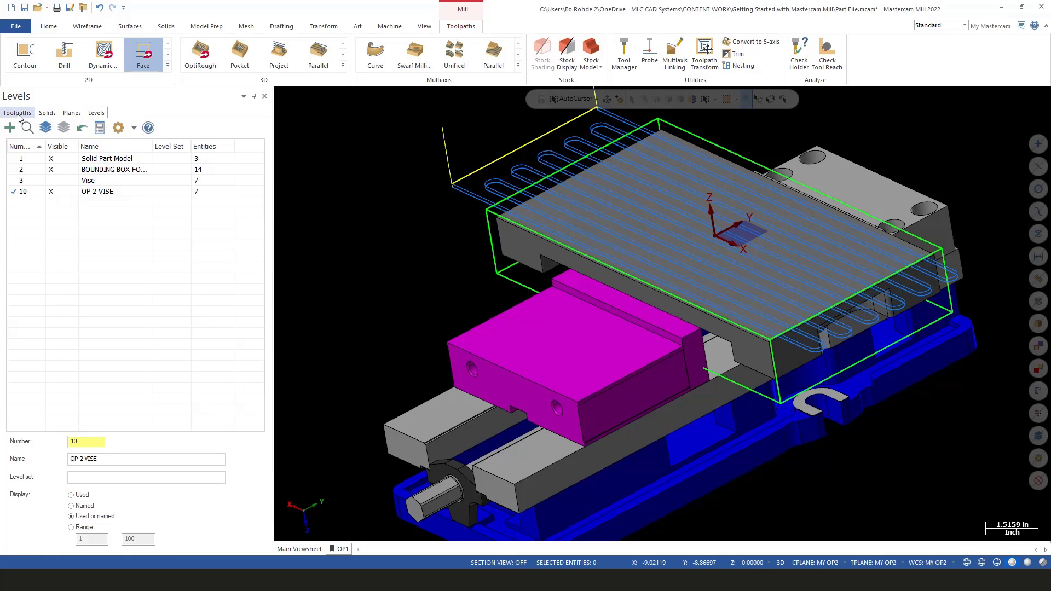
pyautogui.click(114, 169)
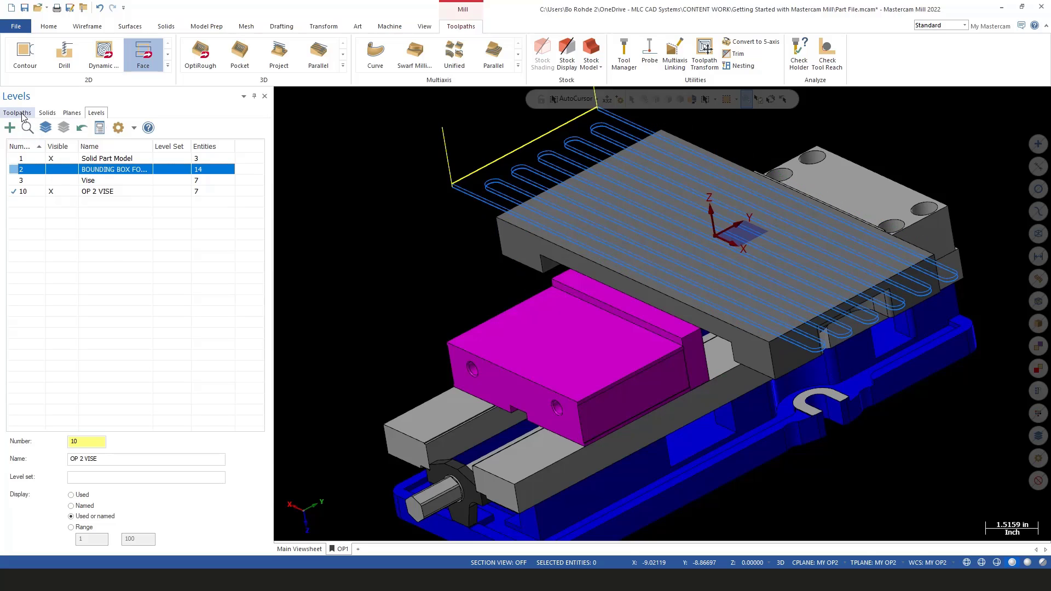
# - Return to the Toolpaths list showing the new FACE OP2 operation
pyautogui.click(18, 112)
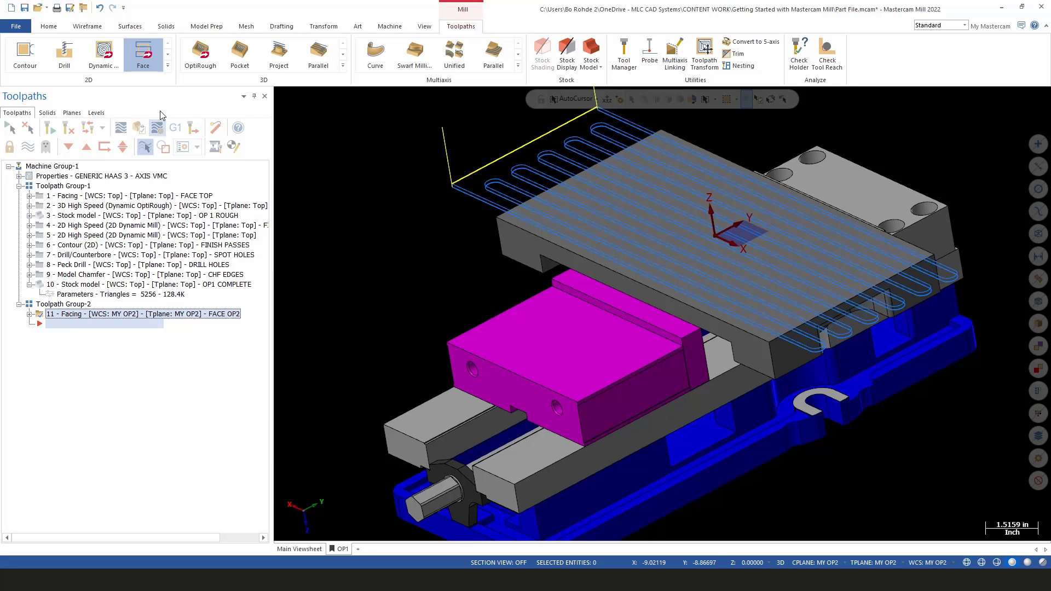
pyautogui.moveTo(166, 67)
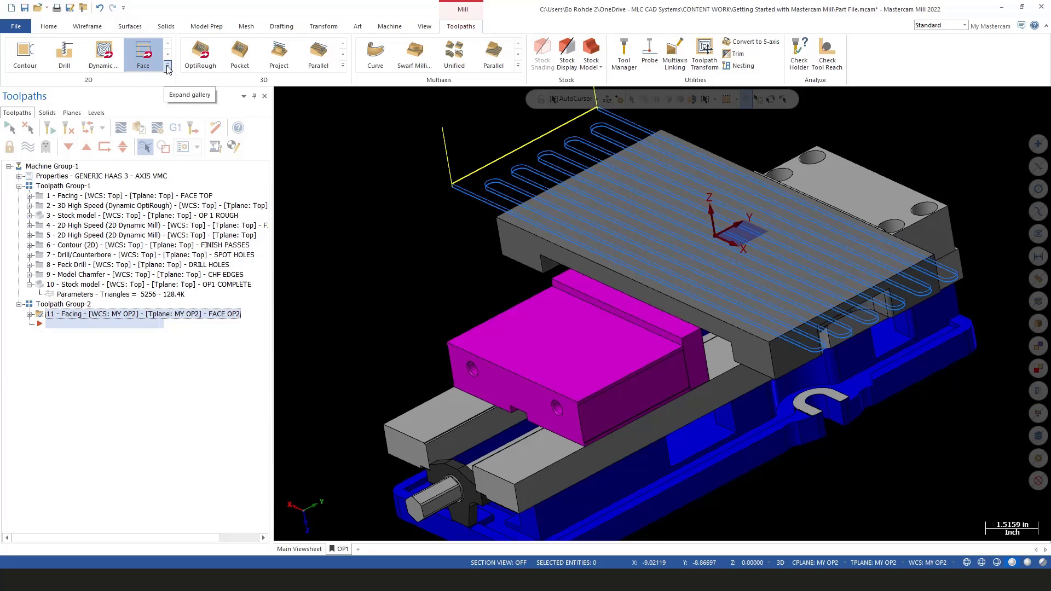
# - Start a Model Chamfer toolpath from the 2D toolpath gallery
pyautogui.click(167, 69)
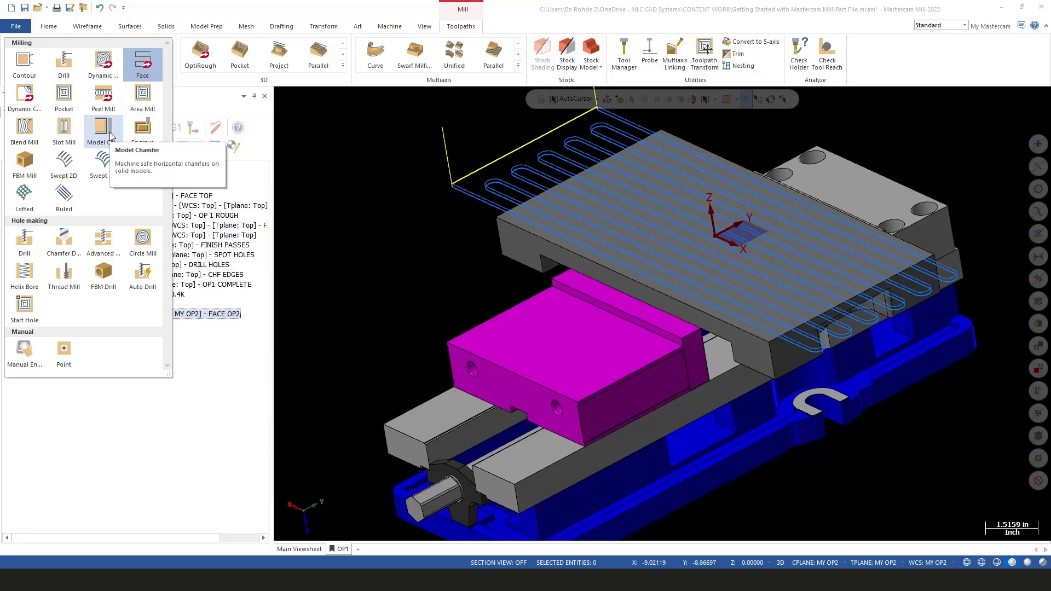
pyautogui.click(103, 130)
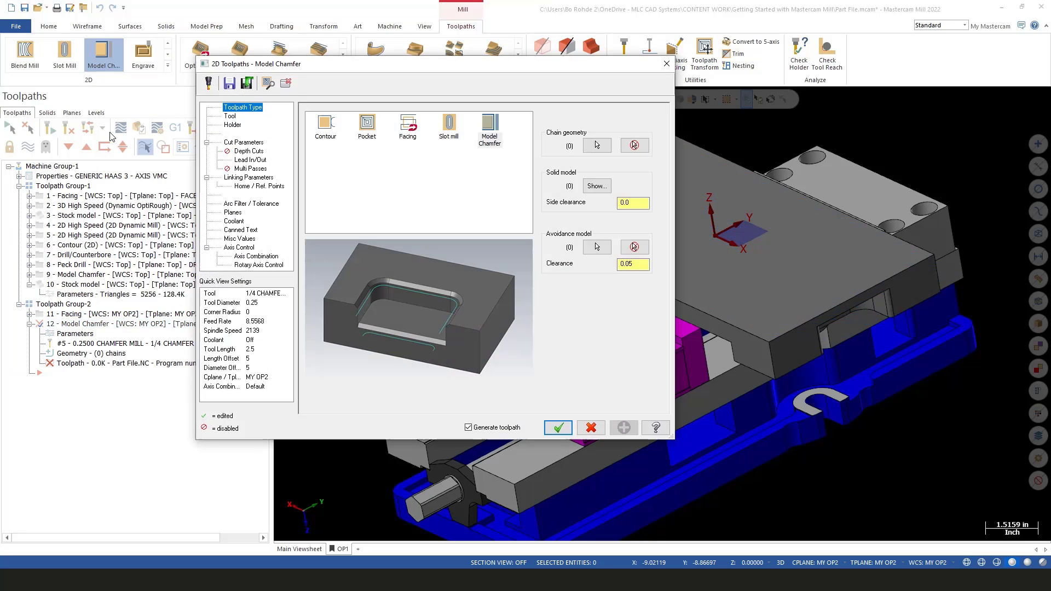
pyautogui.moveTo(400, 104)
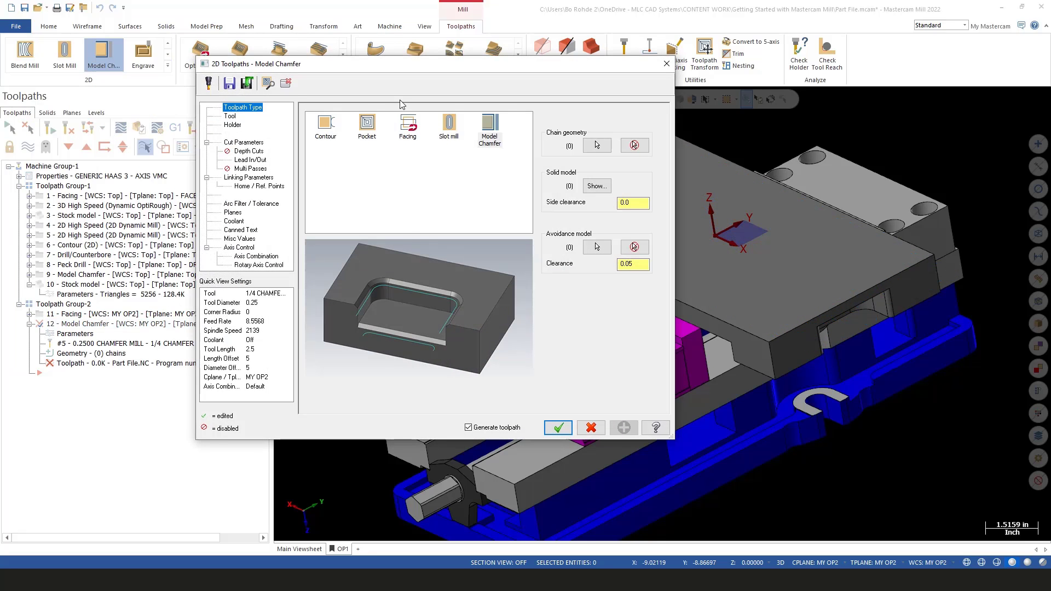
pyautogui.moveTo(420, 218)
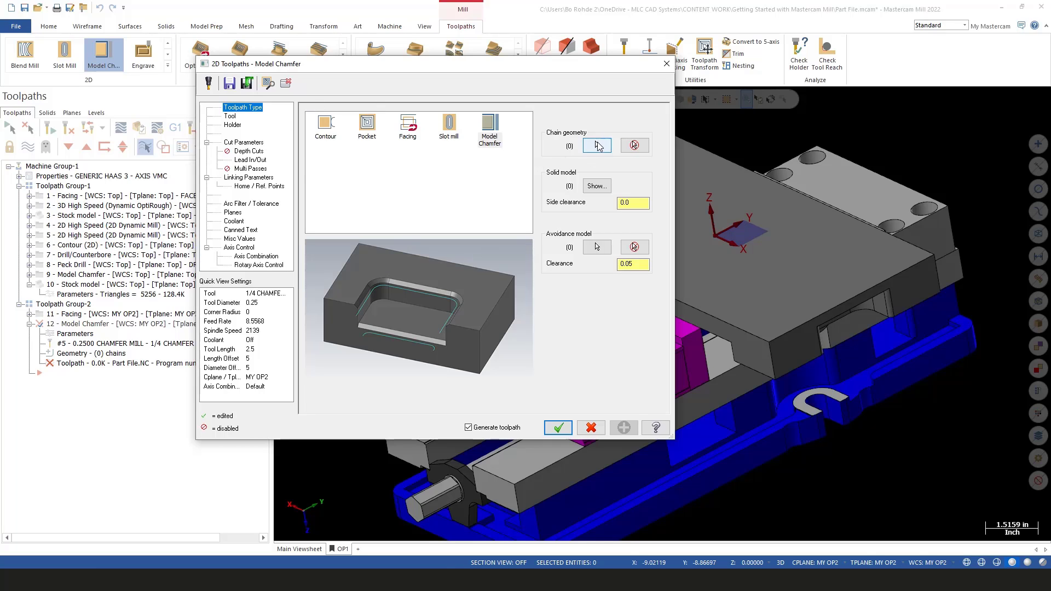
# - Chain the part's top face as the single chamfer geometry via Solid Chaining
pyautogui.click(596, 145)
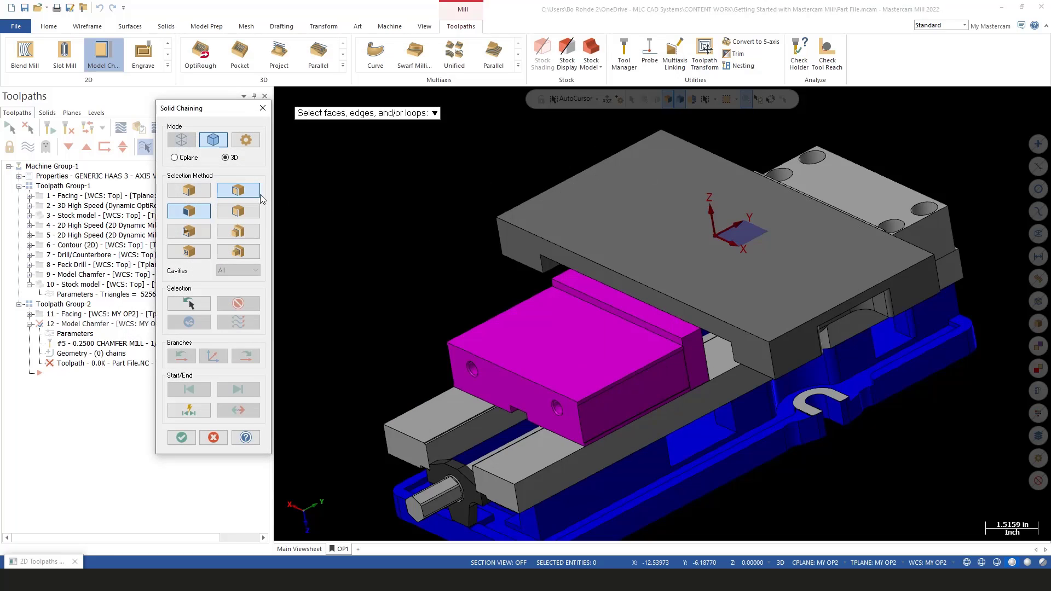
pyautogui.moveTo(190, 210)
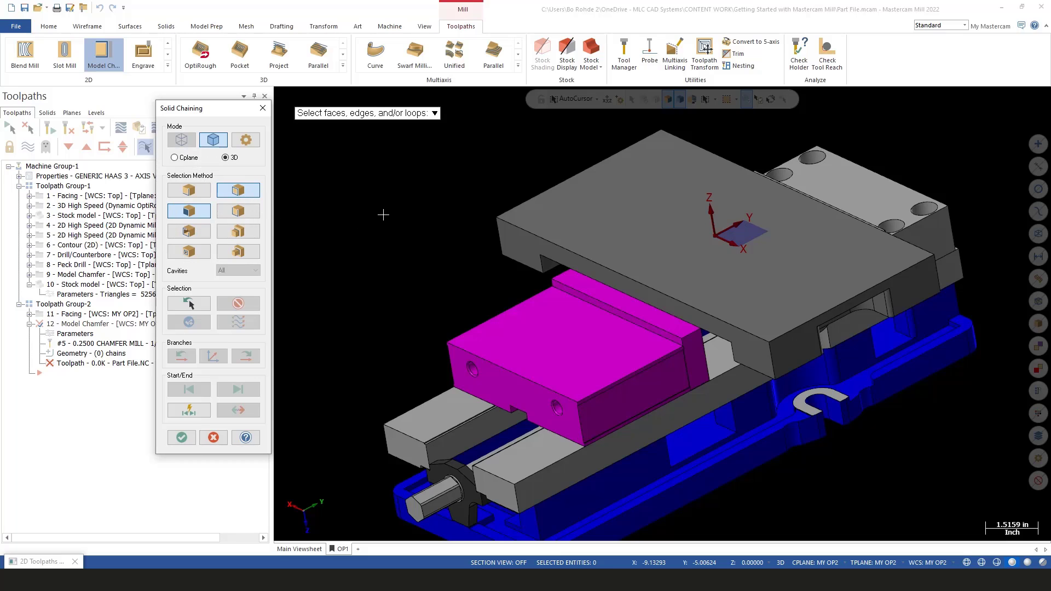
pyautogui.click(610, 218)
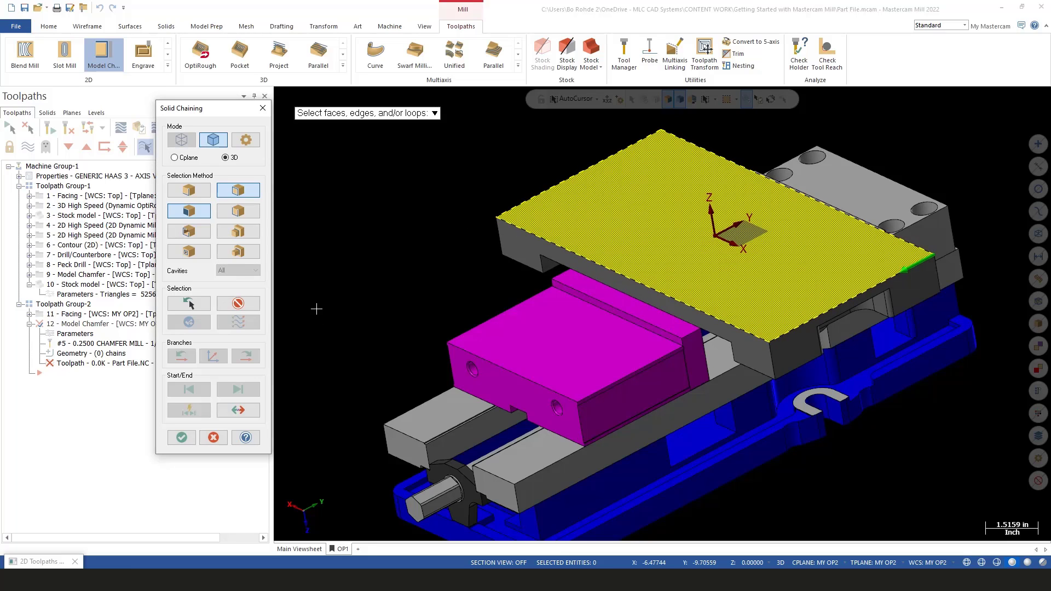
pyautogui.click(181, 437)
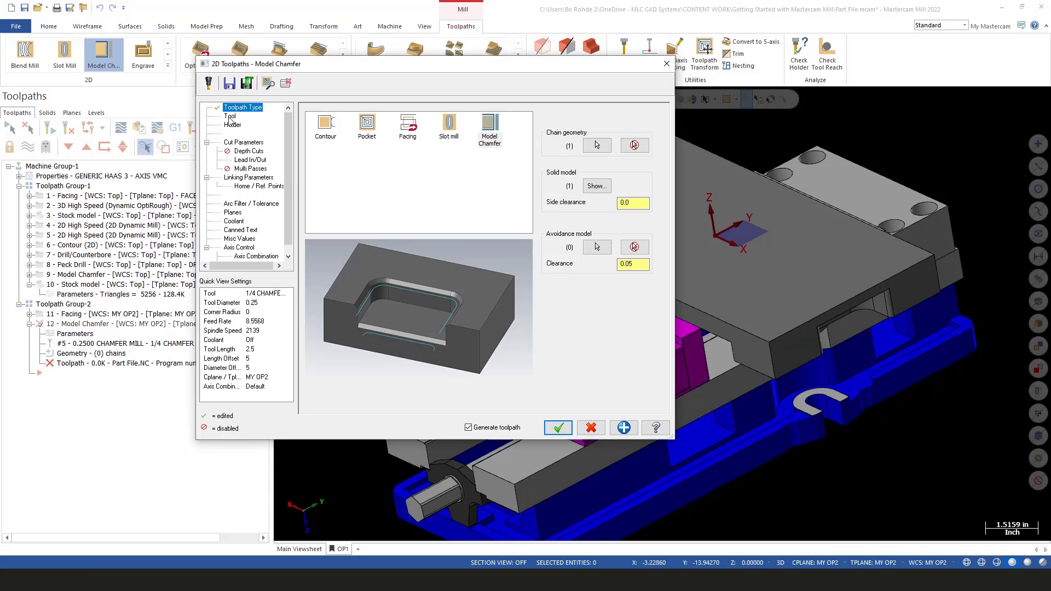
# - Comment the chamfer tool CHF EDGES and set the Cut Parameters bottom offset to 0.05
pyautogui.click(230, 116)
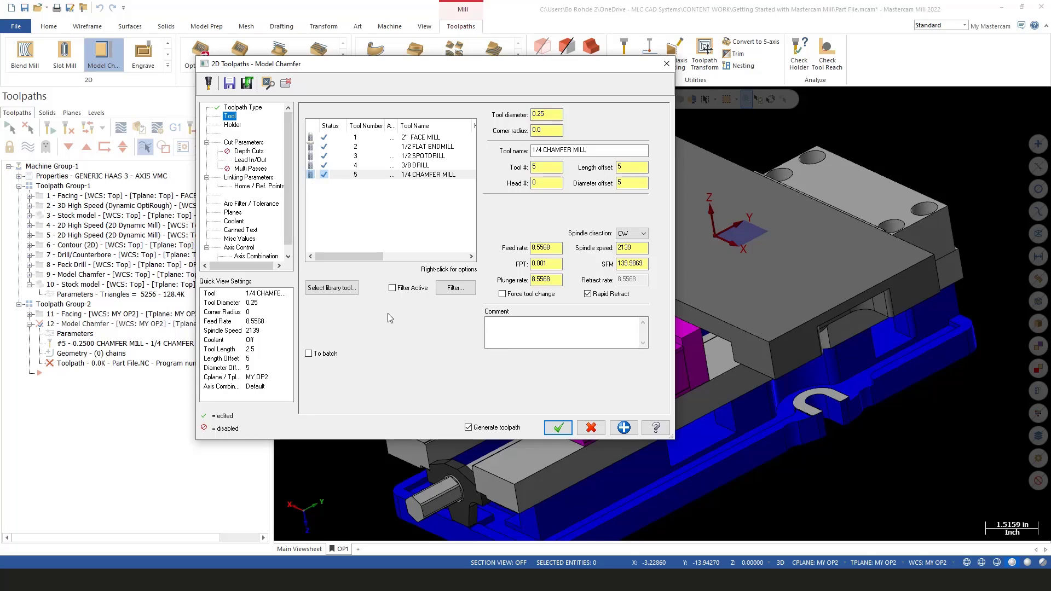
pyautogui.write('CHF EDGE')
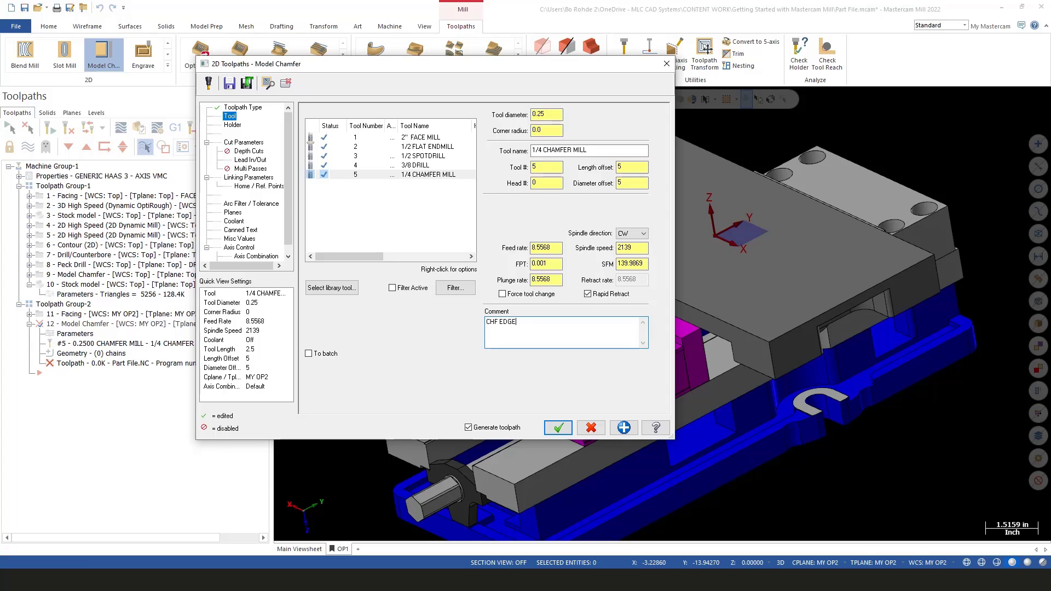
pyautogui.write('S')
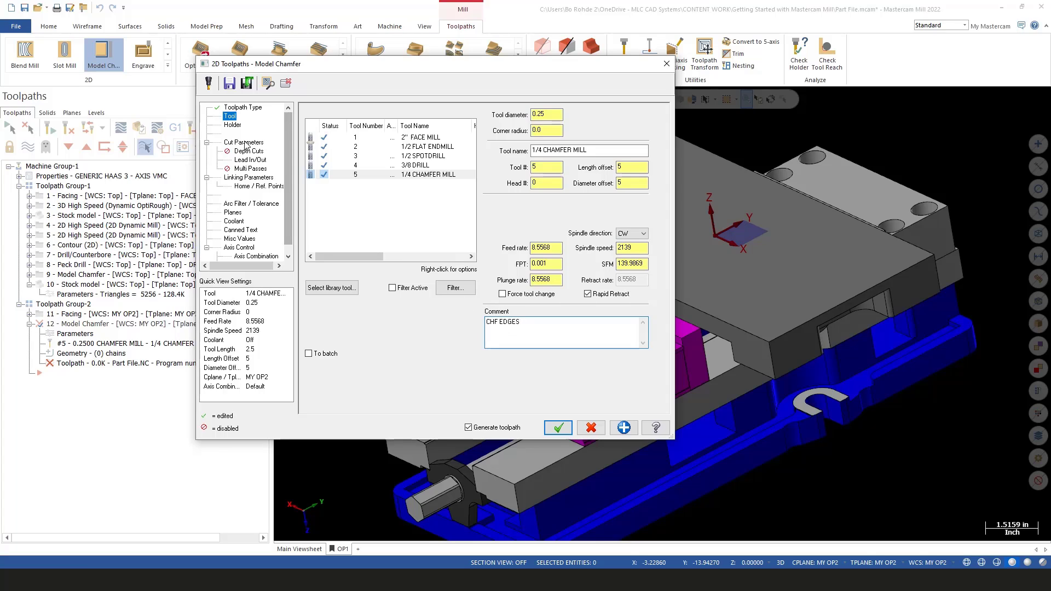
pyautogui.click(243, 142)
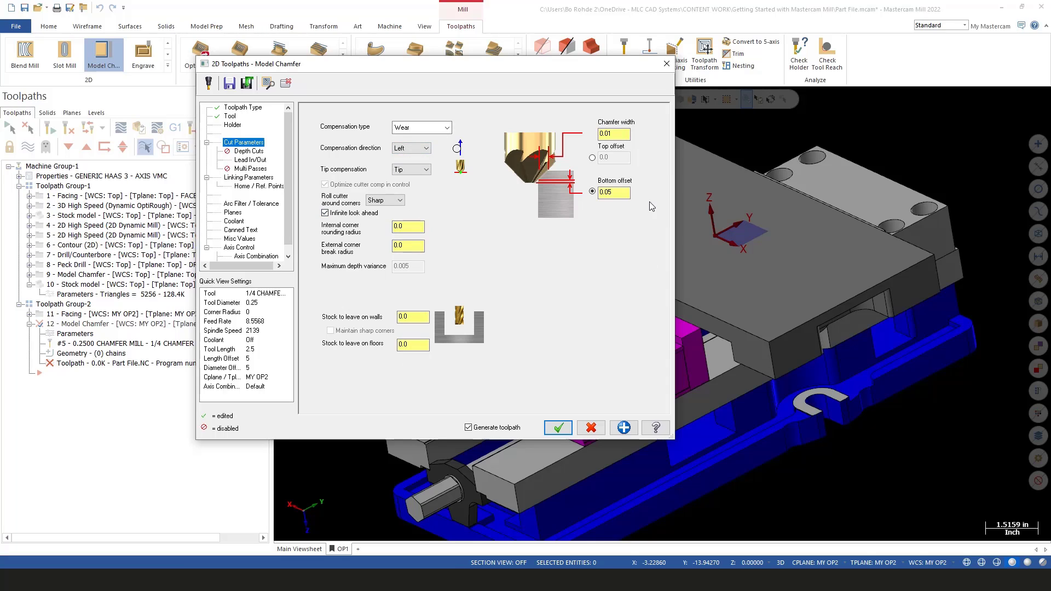
pyautogui.click(613, 134)
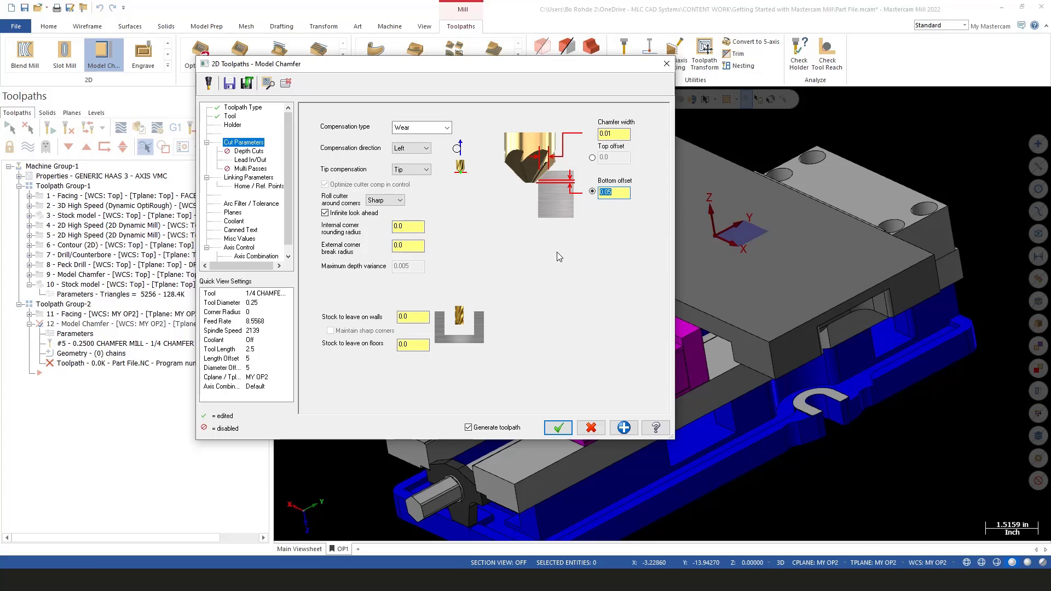
# - Review the Lead In/Out arcs and the Linking Parameters clearance and retract heights
pyautogui.click(247, 160)
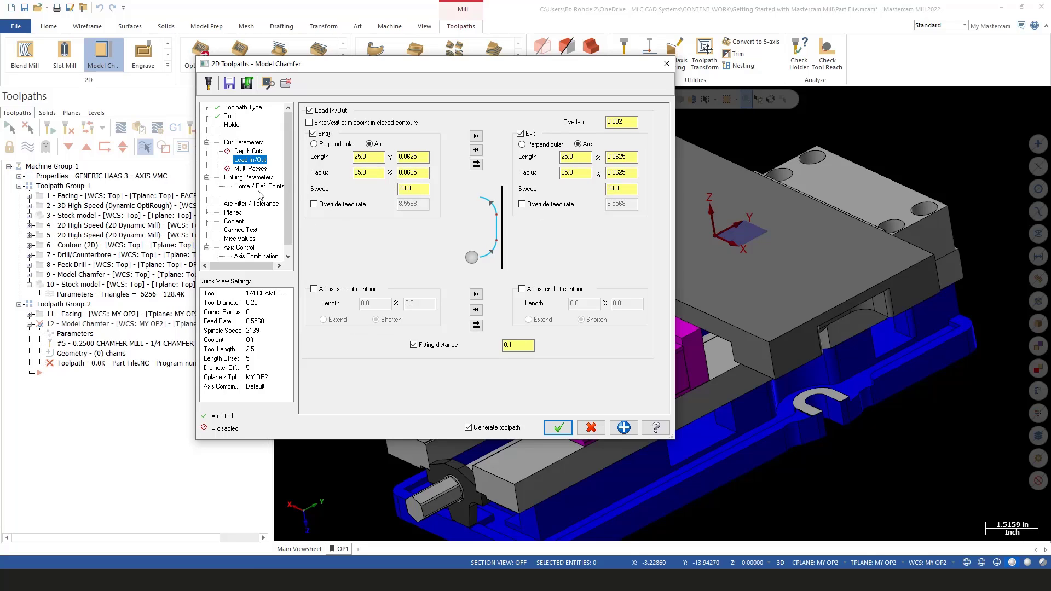
pyautogui.click(251, 177)
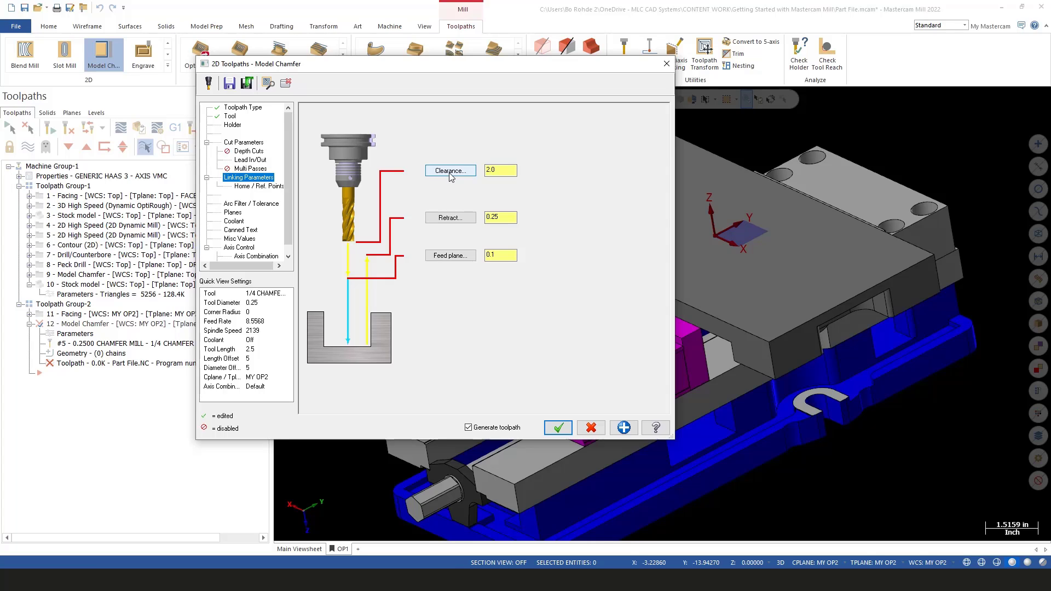
pyautogui.moveTo(439, 264)
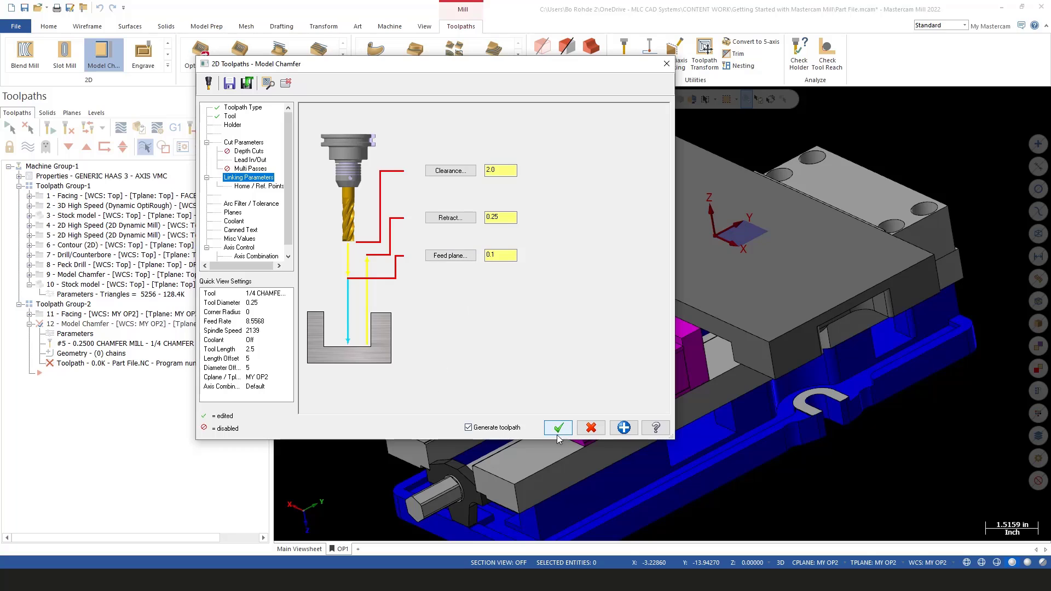
# - Accept the Model Chamfer so operation 12 CHF EDGES generates in Toolpath Group-2
pyautogui.click(558, 427)
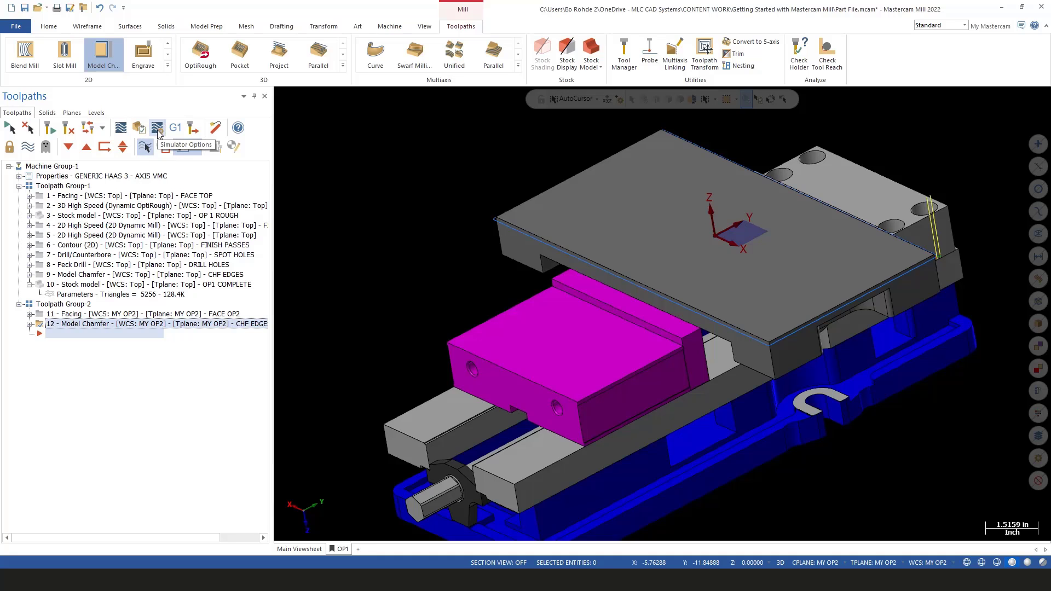
# - Set Simulator Options to stock model OP1 COMPLETE with fixture level 10 OP 2 VISE and accept
pyautogui.click(157, 127)
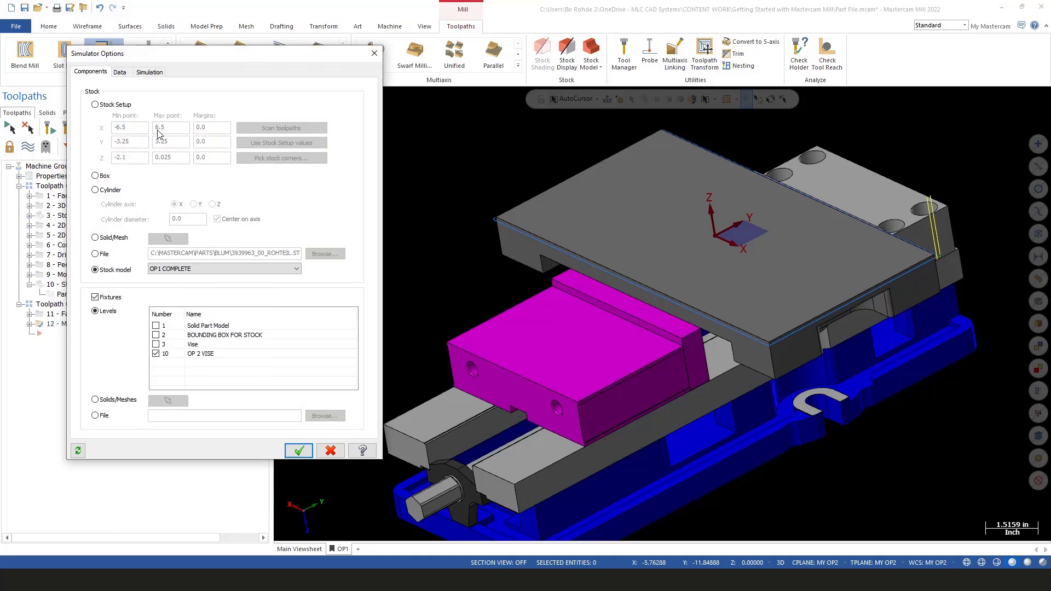
pyautogui.click(113, 270)
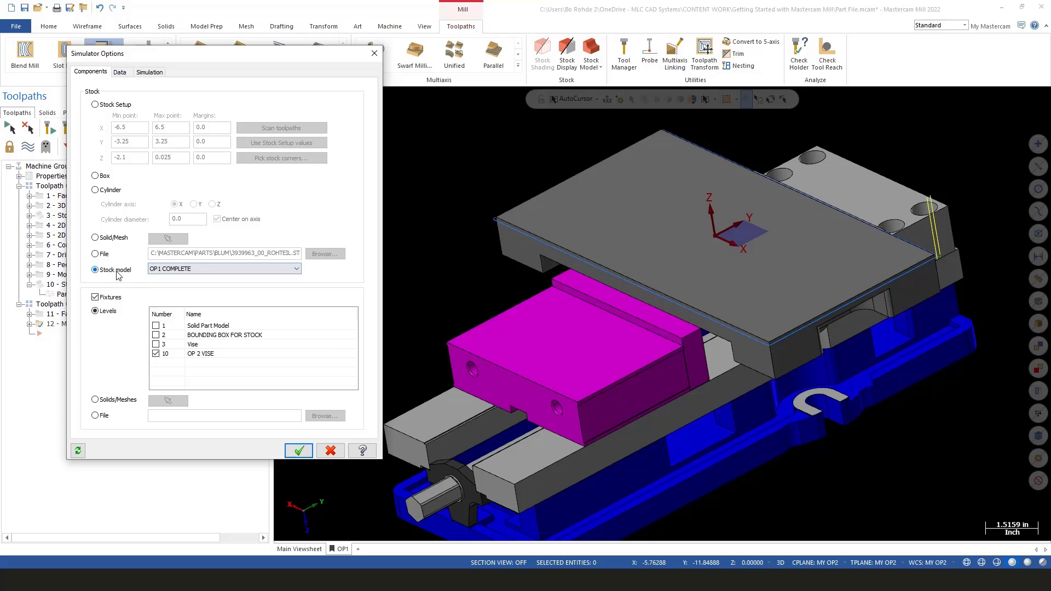
pyautogui.click(224, 269)
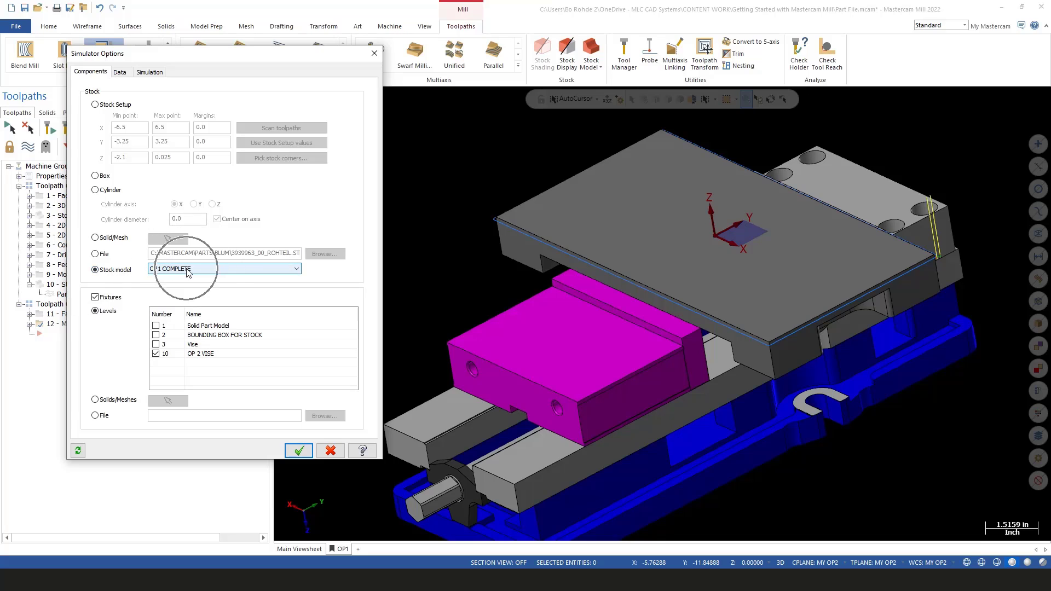
pyautogui.click(294, 270)
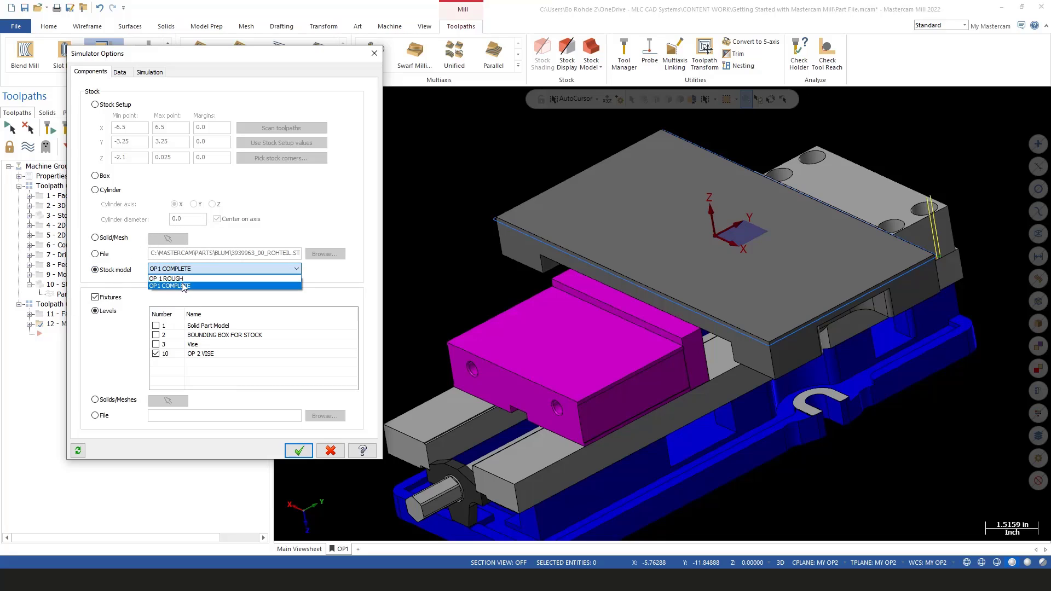
pyautogui.click(169, 286)
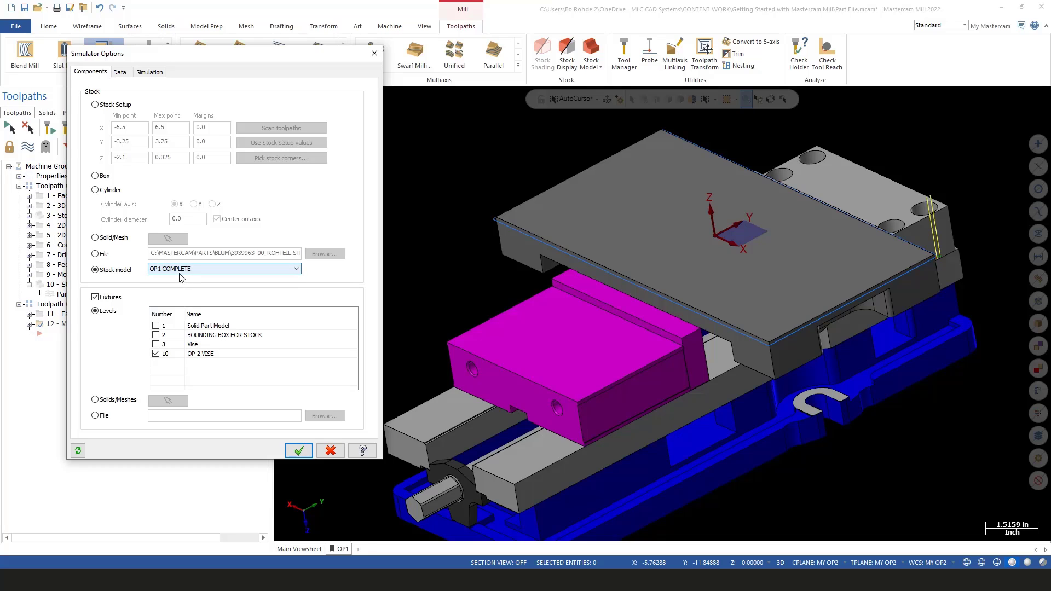
pyautogui.click(95, 310)
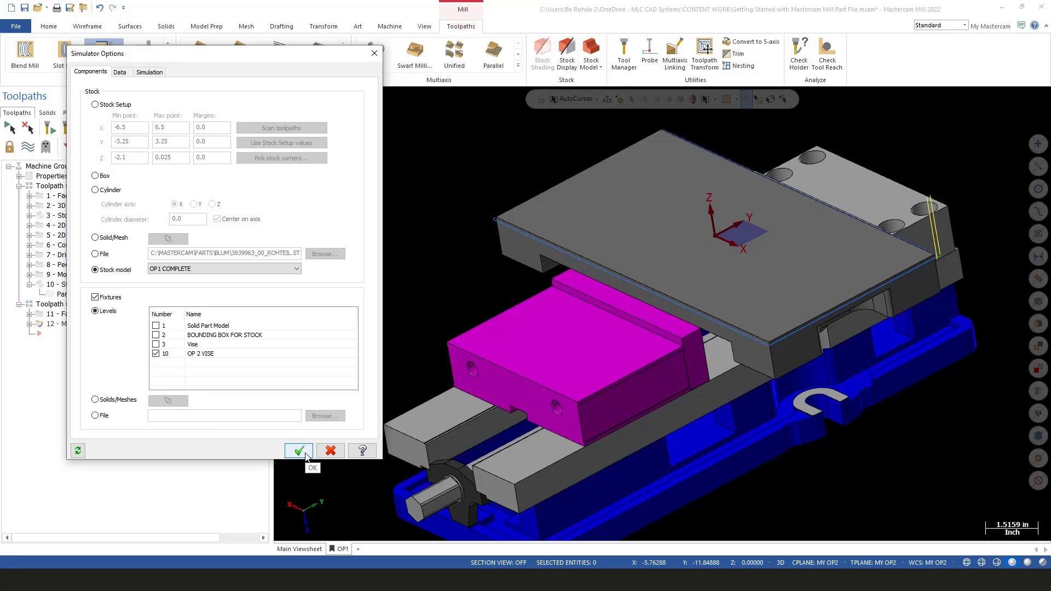
pyautogui.click(298, 450)
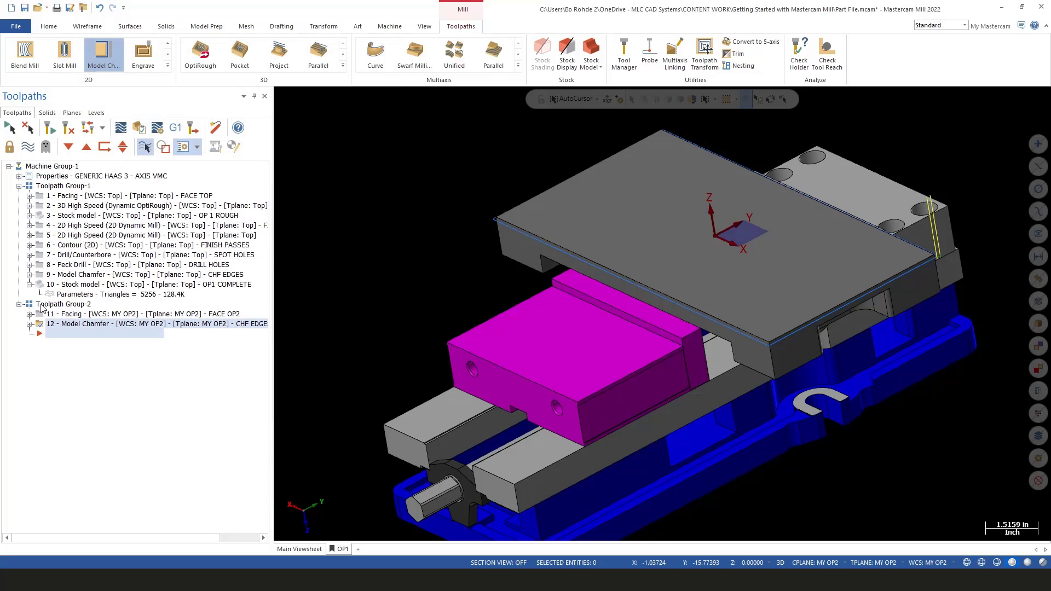
# - Verify the OP2 operations in Mastercam Simulator and review the Stop Conditions menu
pyautogui.click(64, 304)
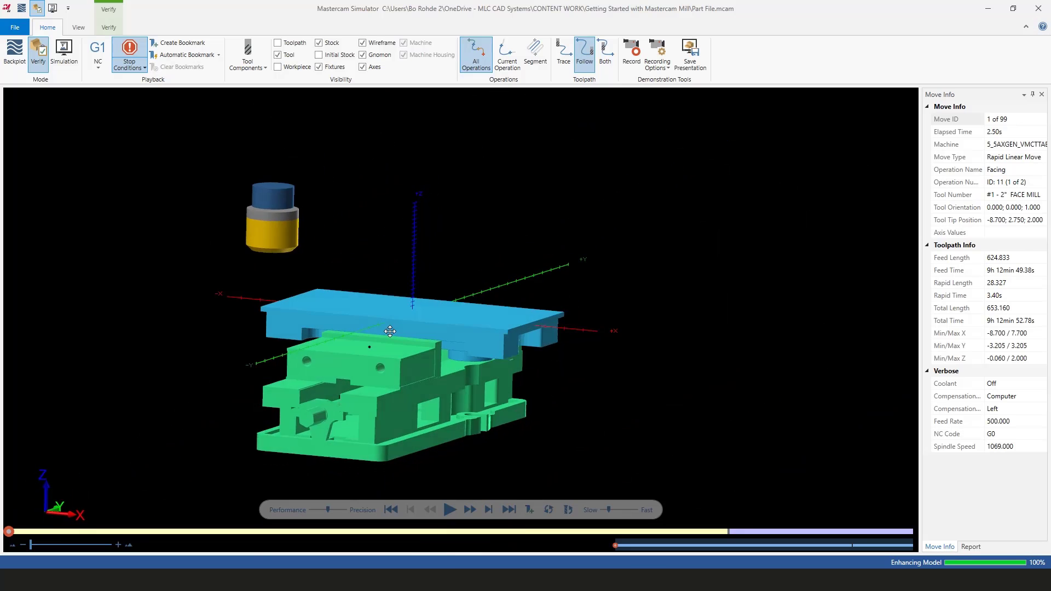
pyautogui.moveTo(389, 331); pyautogui.dragTo(369, 335)
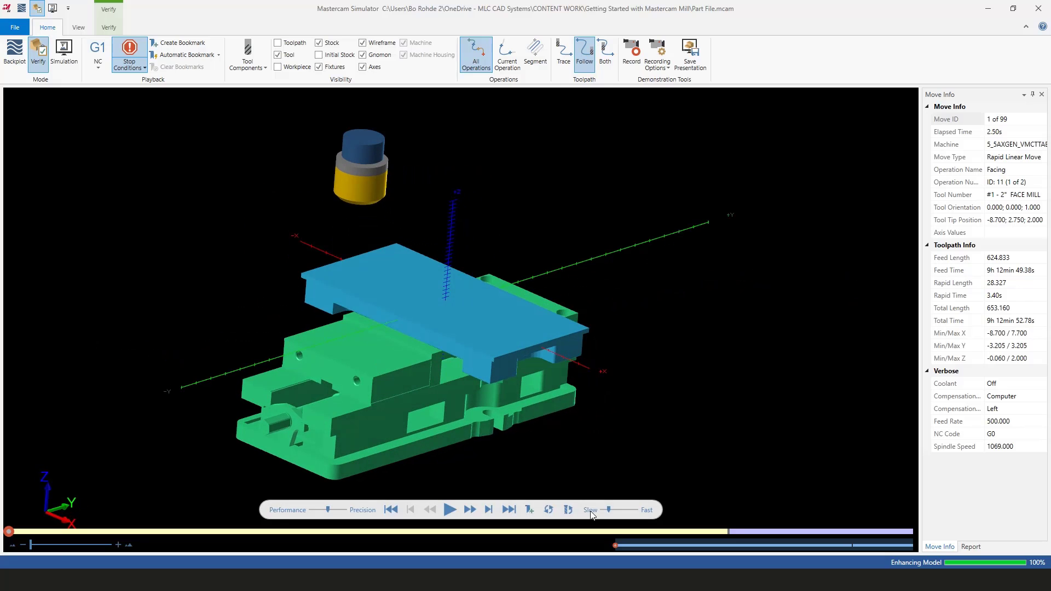
pyautogui.click(127, 61)
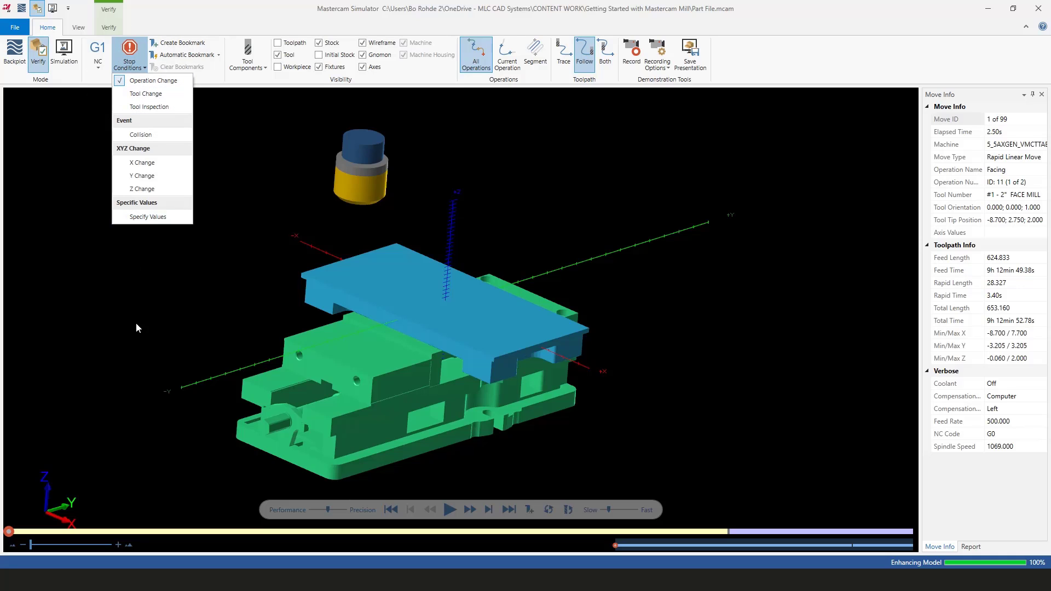
pyautogui.click(430, 522)
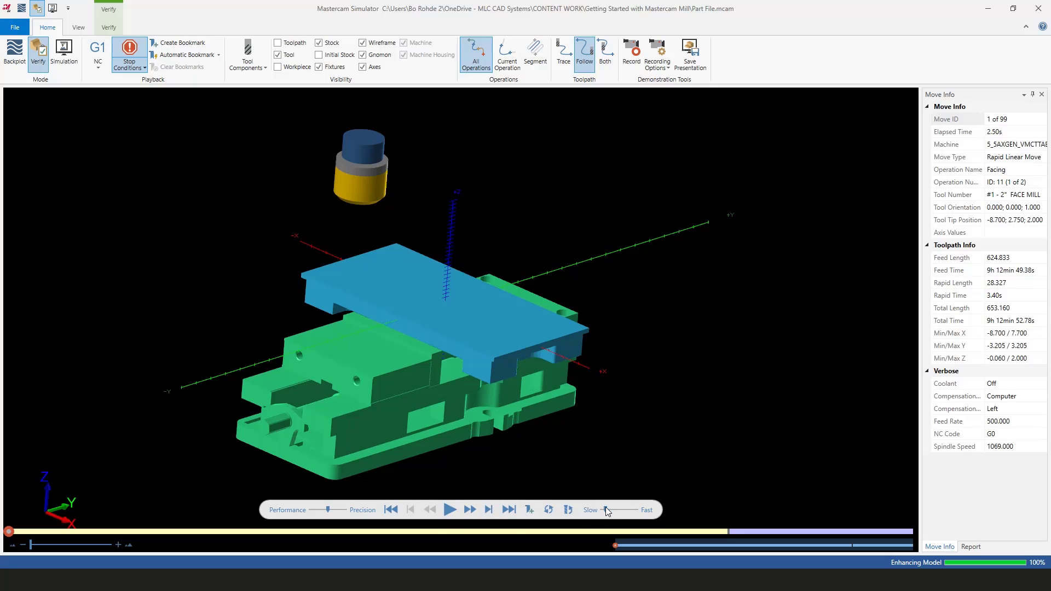
# - Adjust playback speed and play Facing and Model Chamfer through move 99 of 99
pyautogui.click(450, 510)
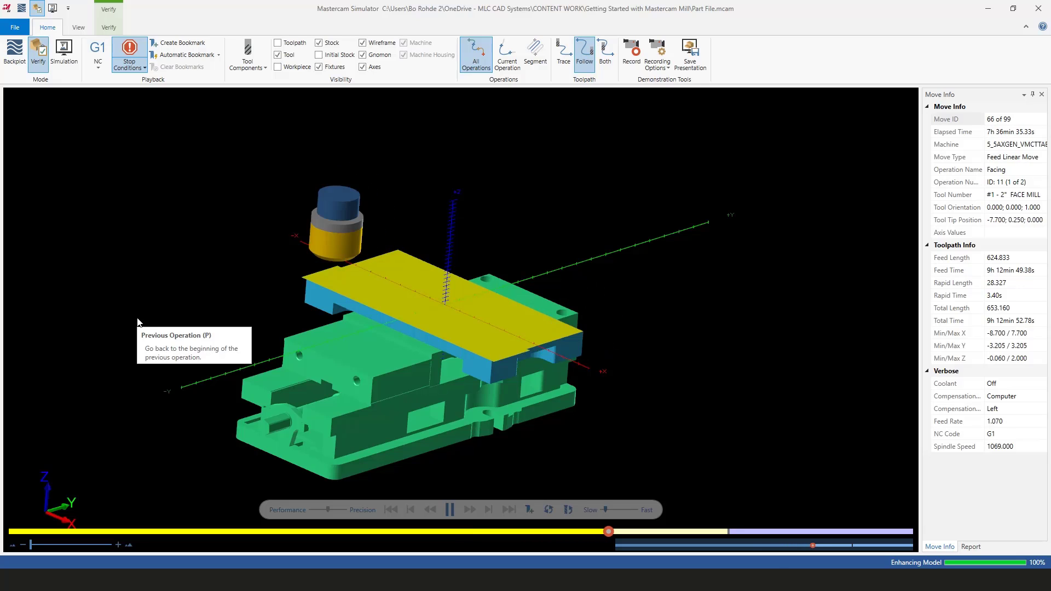
pyautogui.click(470, 510)
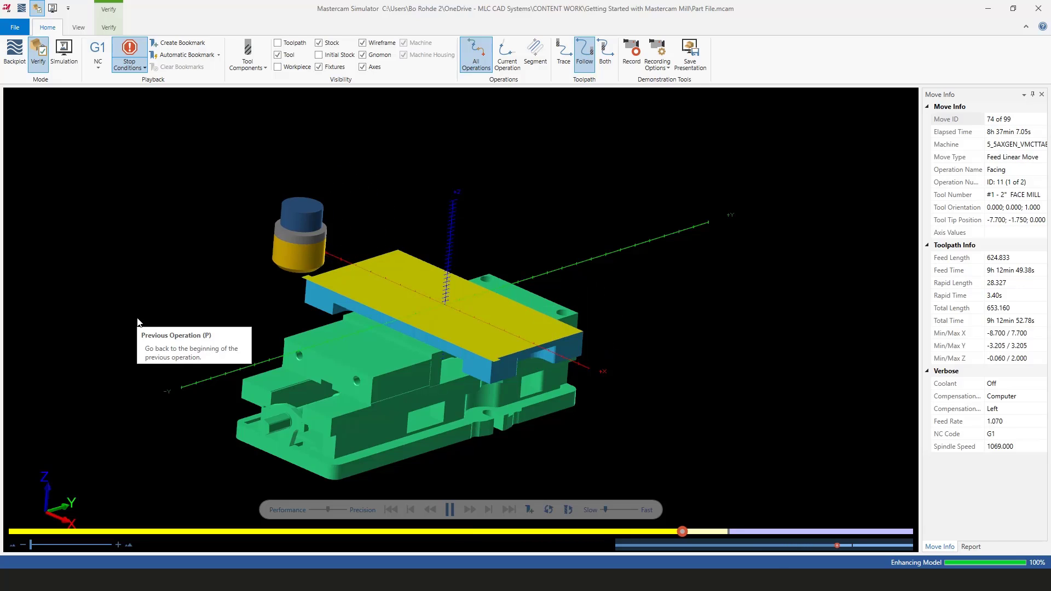
pyautogui.click(450, 510)
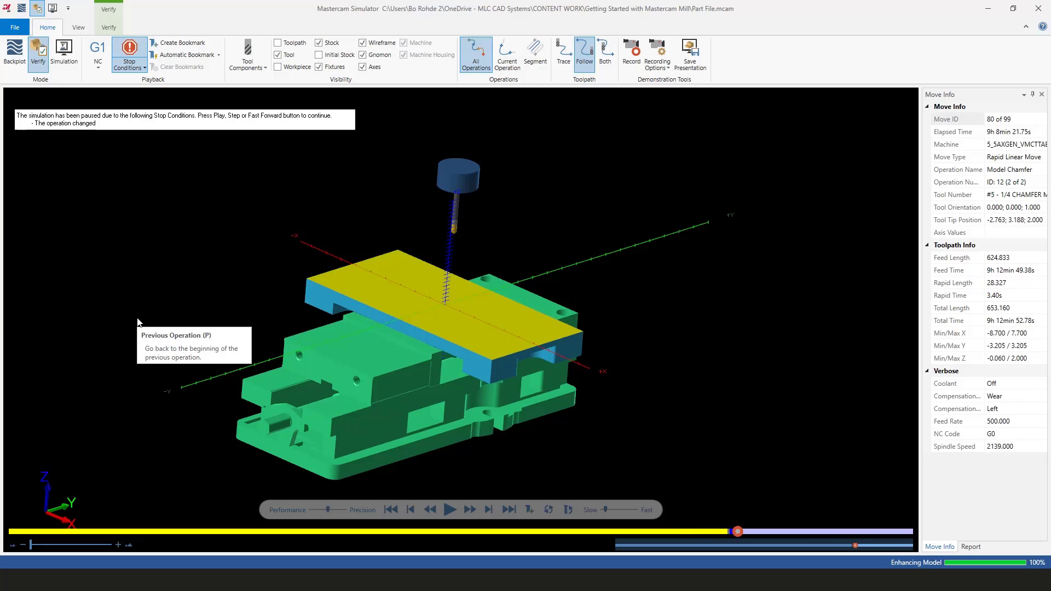
pyautogui.click(450, 509)
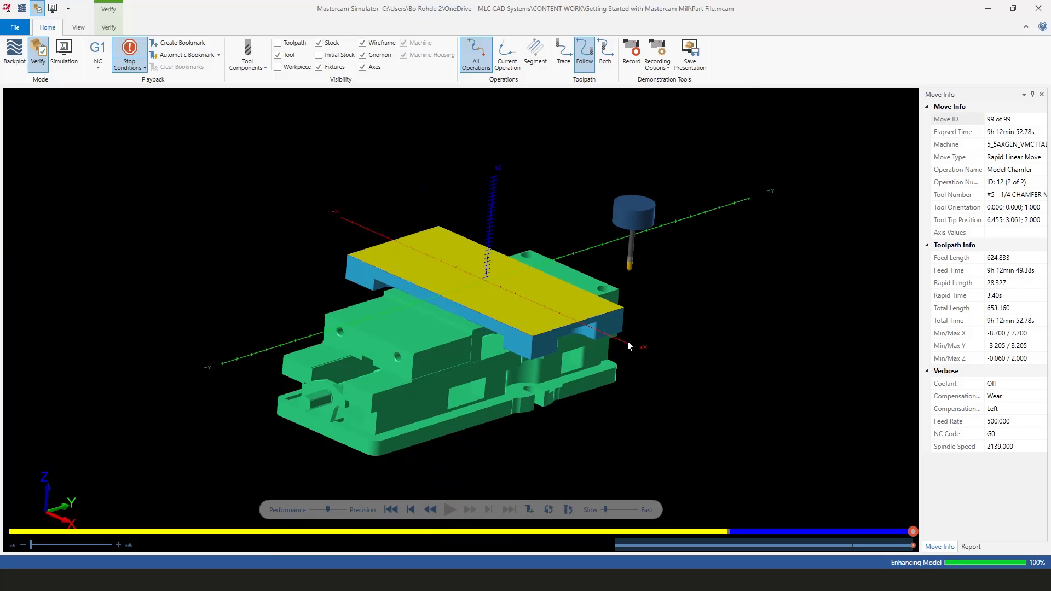
pyautogui.moveTo(620, 411)
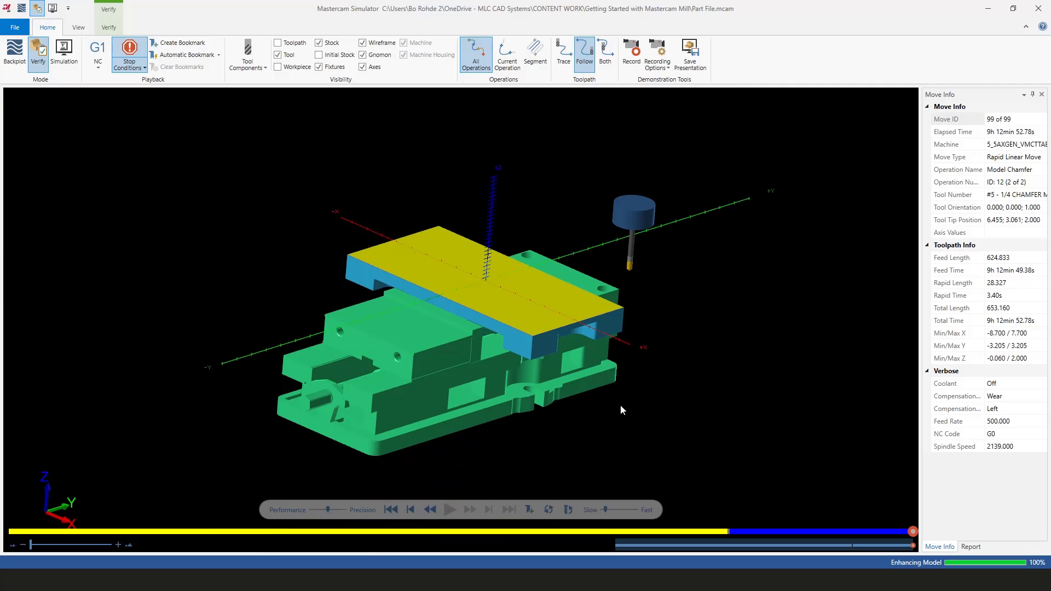
pyautogui.moveTo(310, 325)
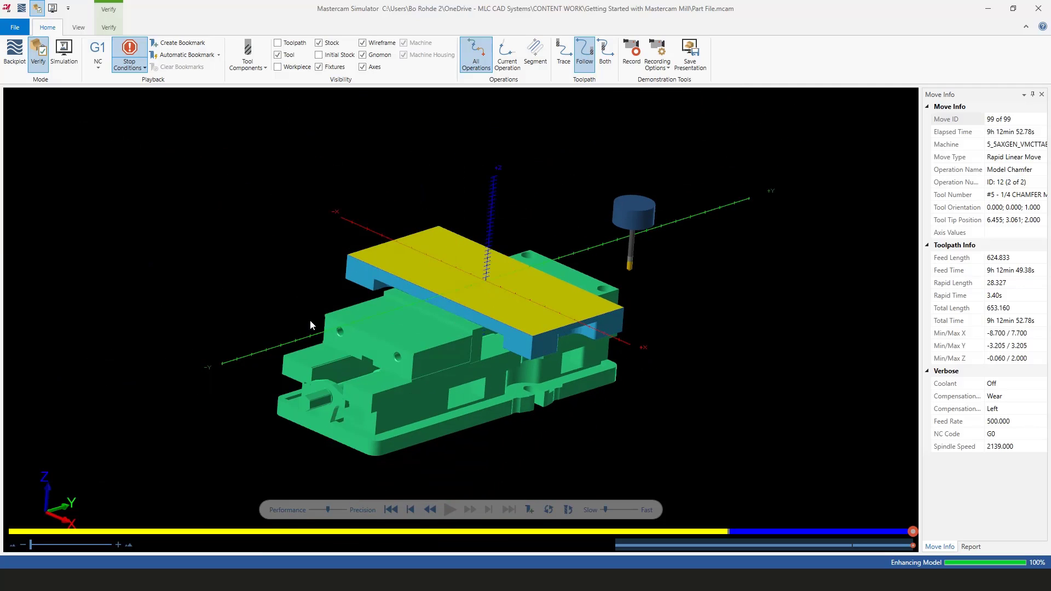
pyautogui.click(318, 67)
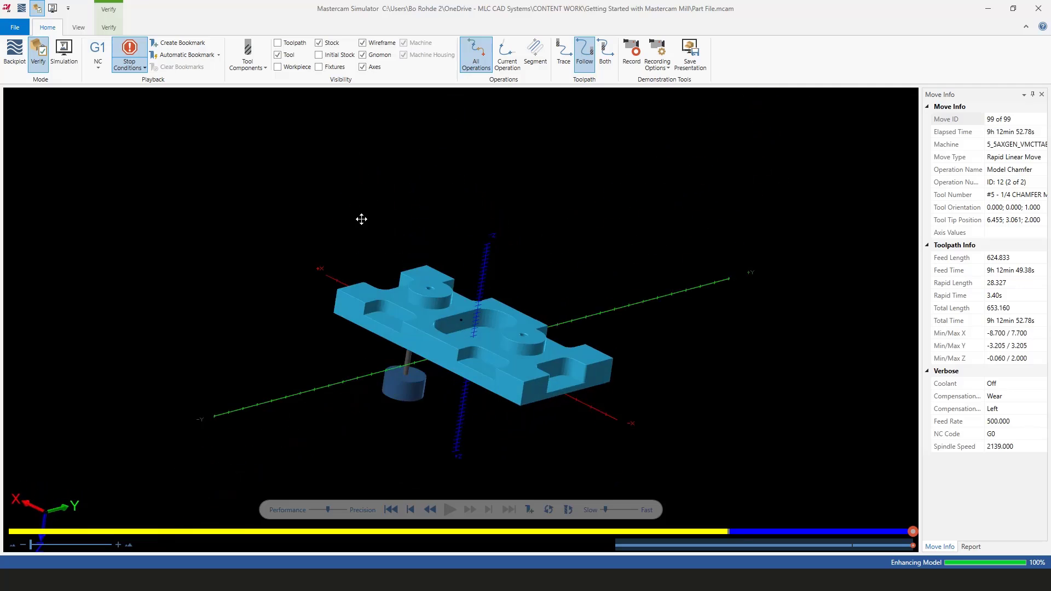
pyautogui.moveTo(361, 219); pyautogui.dragTo(392, 318)
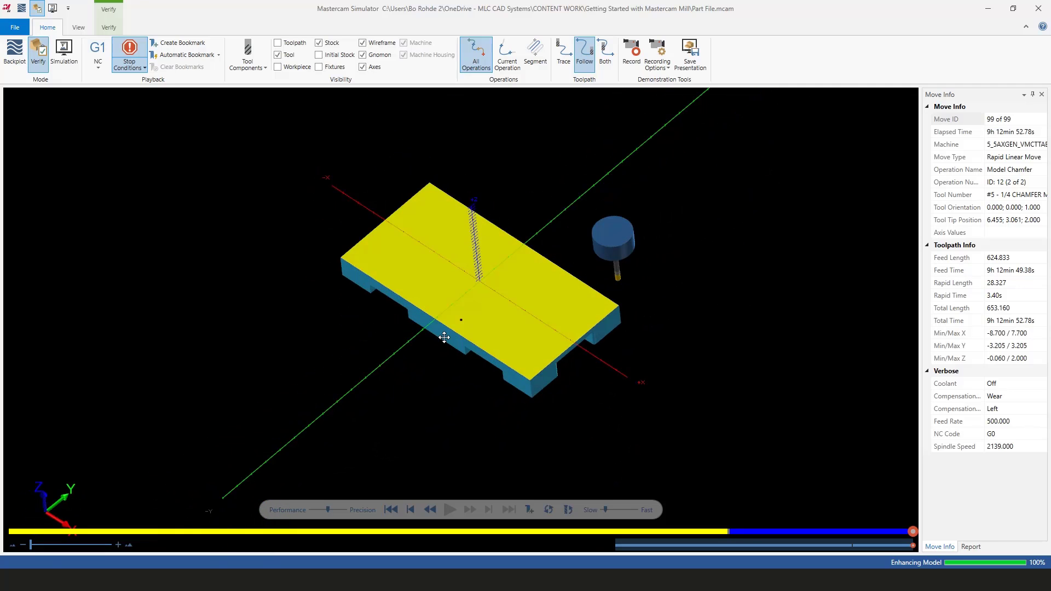
pyautogui.click(319, 67)
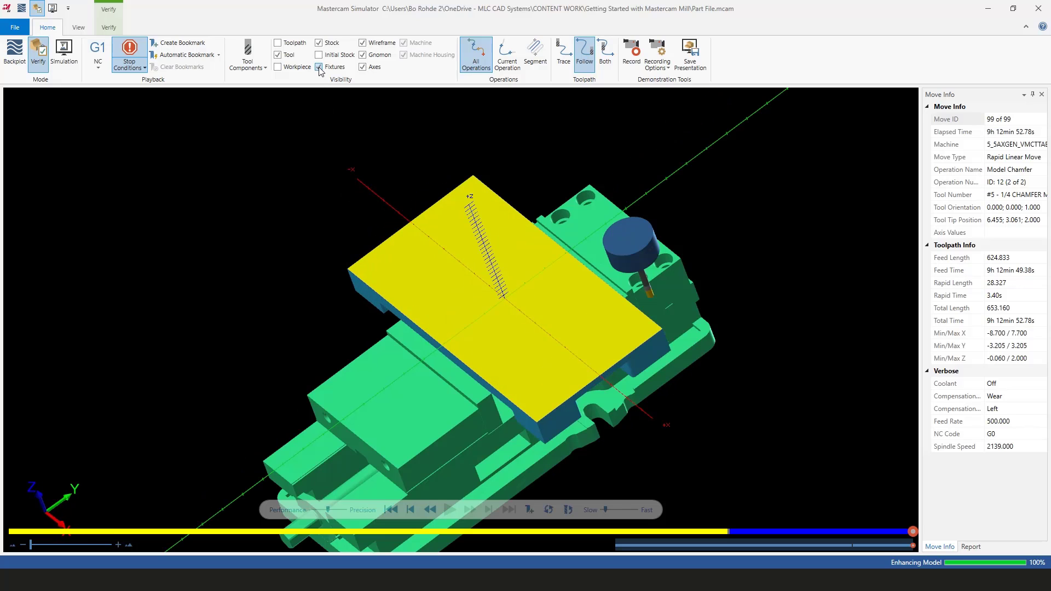
pyautogui.click(320, 67)
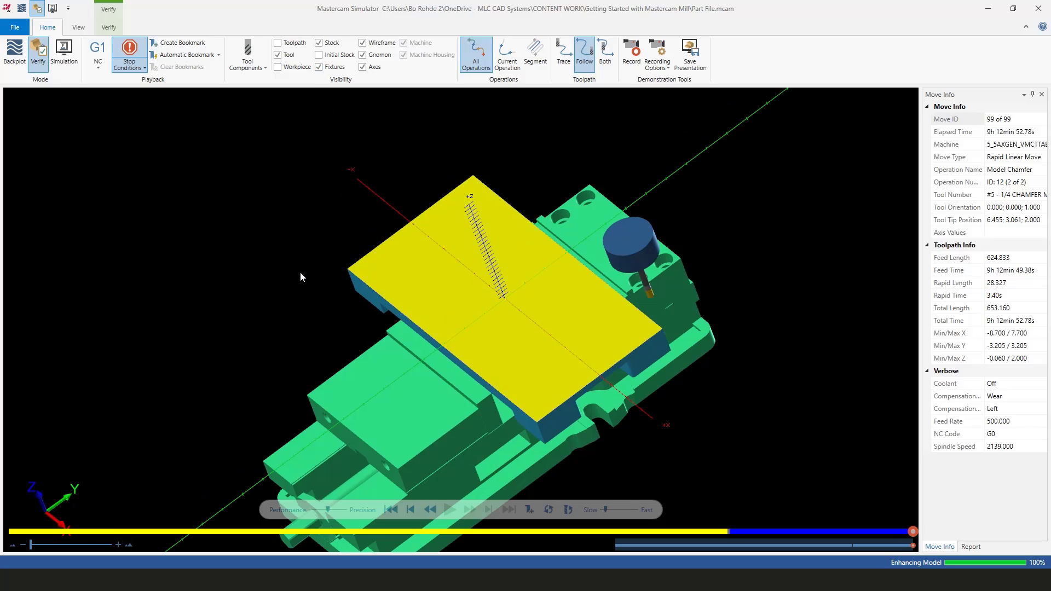